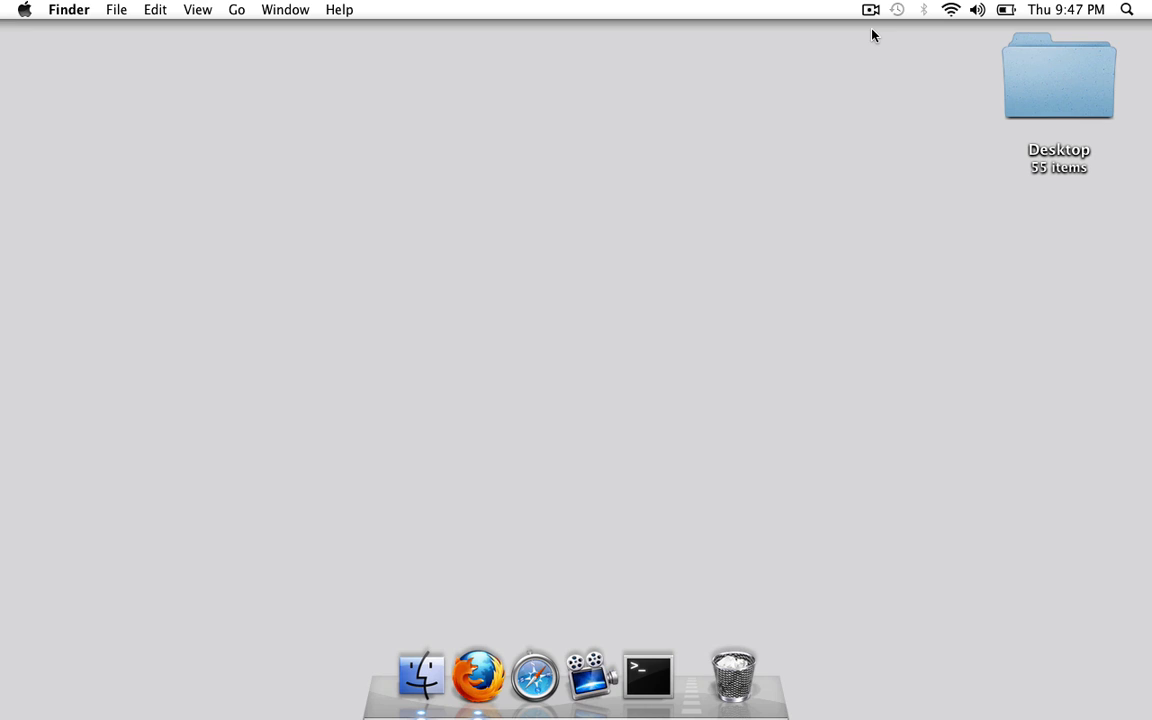
mouse_move(534, 676)
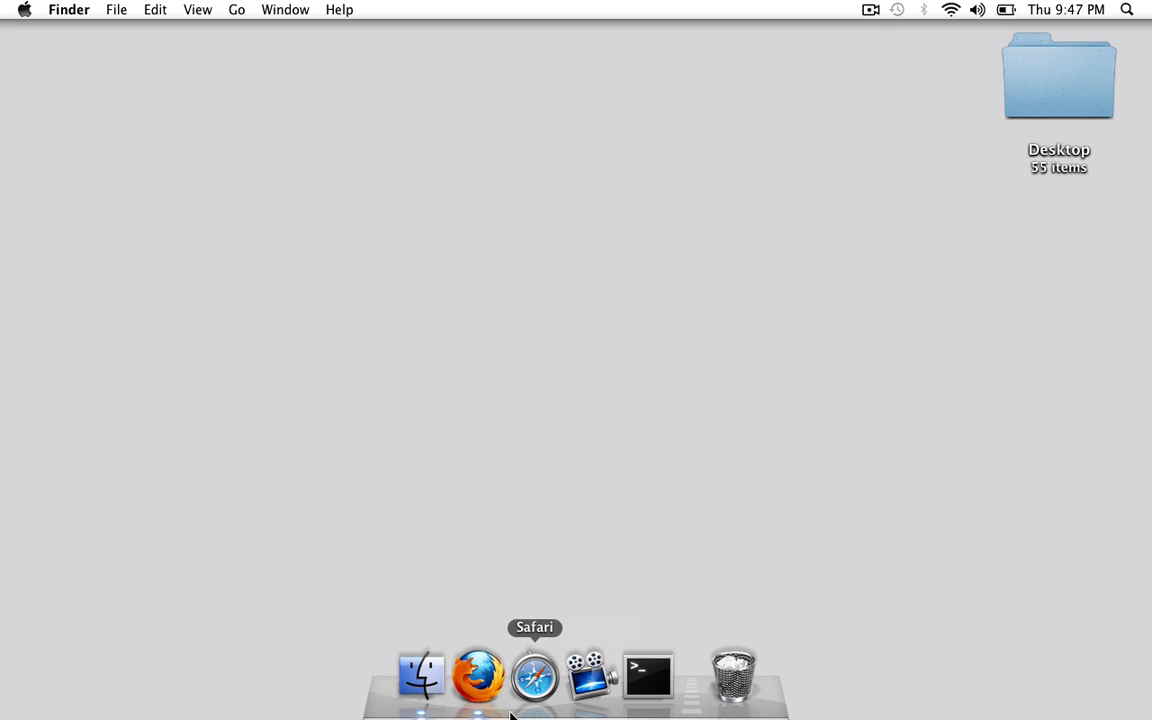
Launch Firefox from the Dock and begin typing 'pptp vpn free' into the Google search box.
click(478, 676)
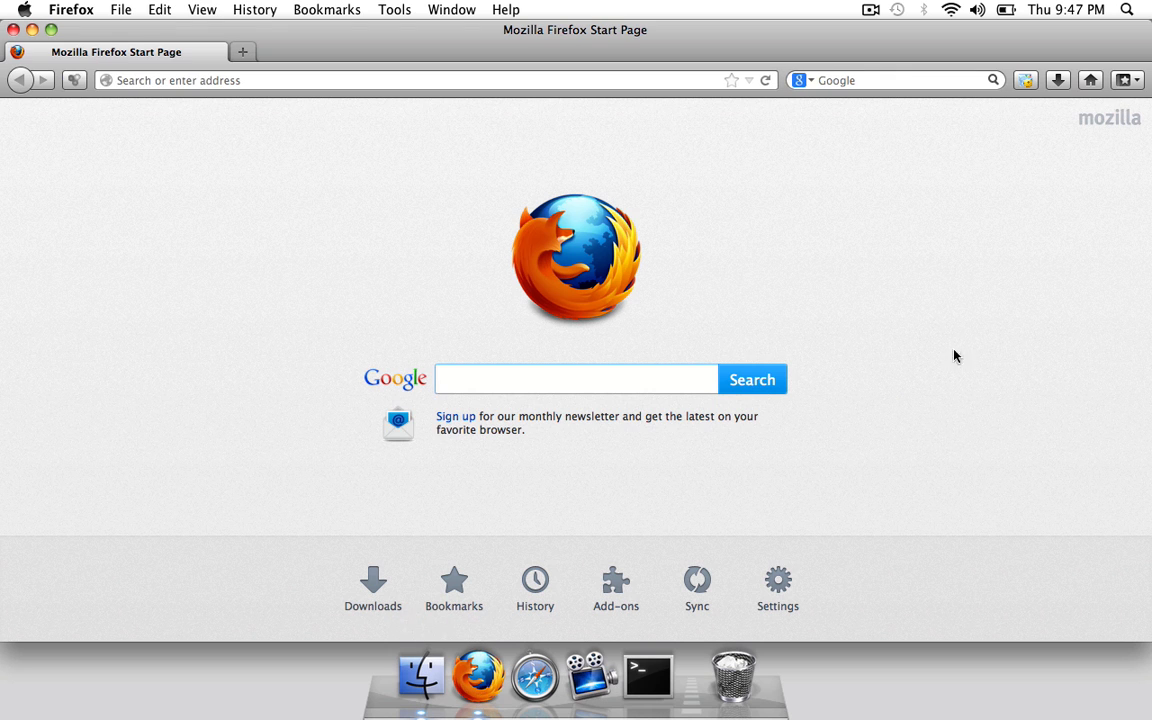
mouse_move(482, 244)
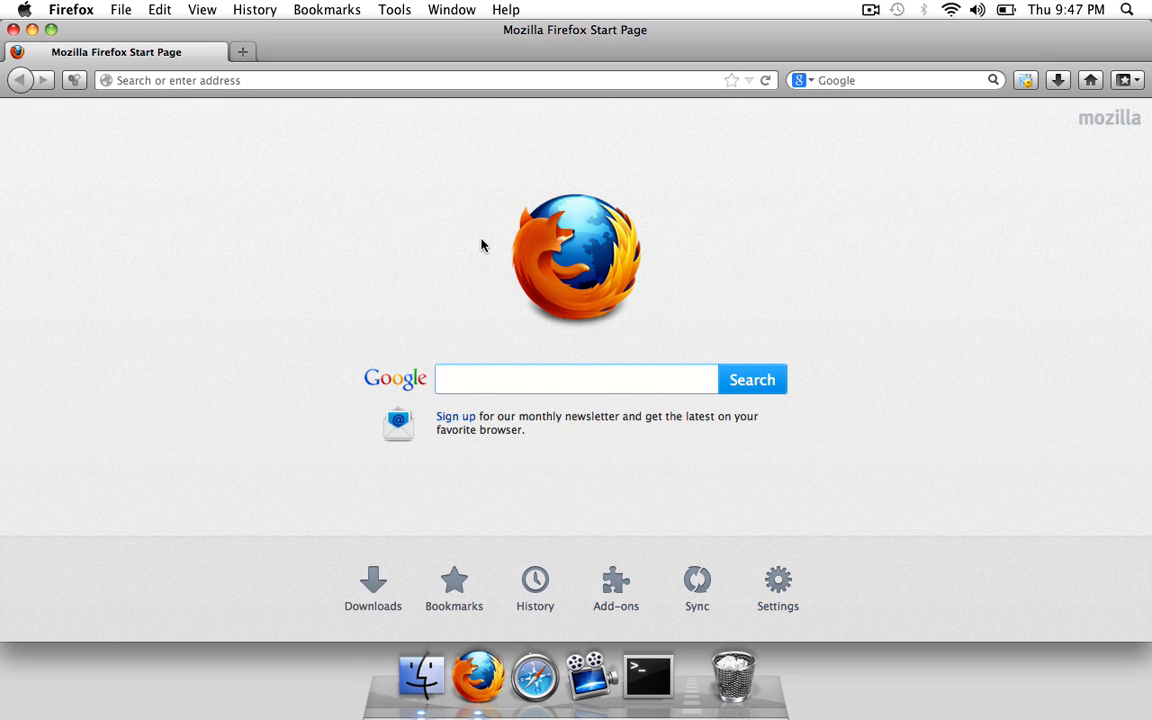
click(576, 380)
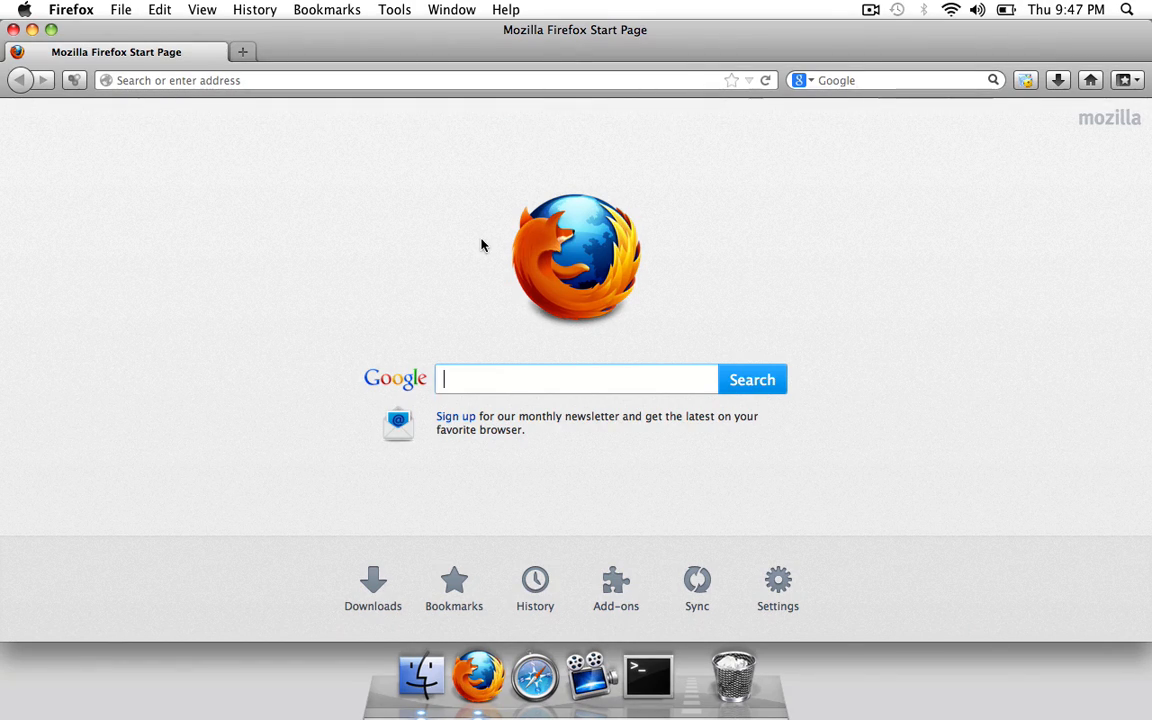
text(pptp vpn fr)
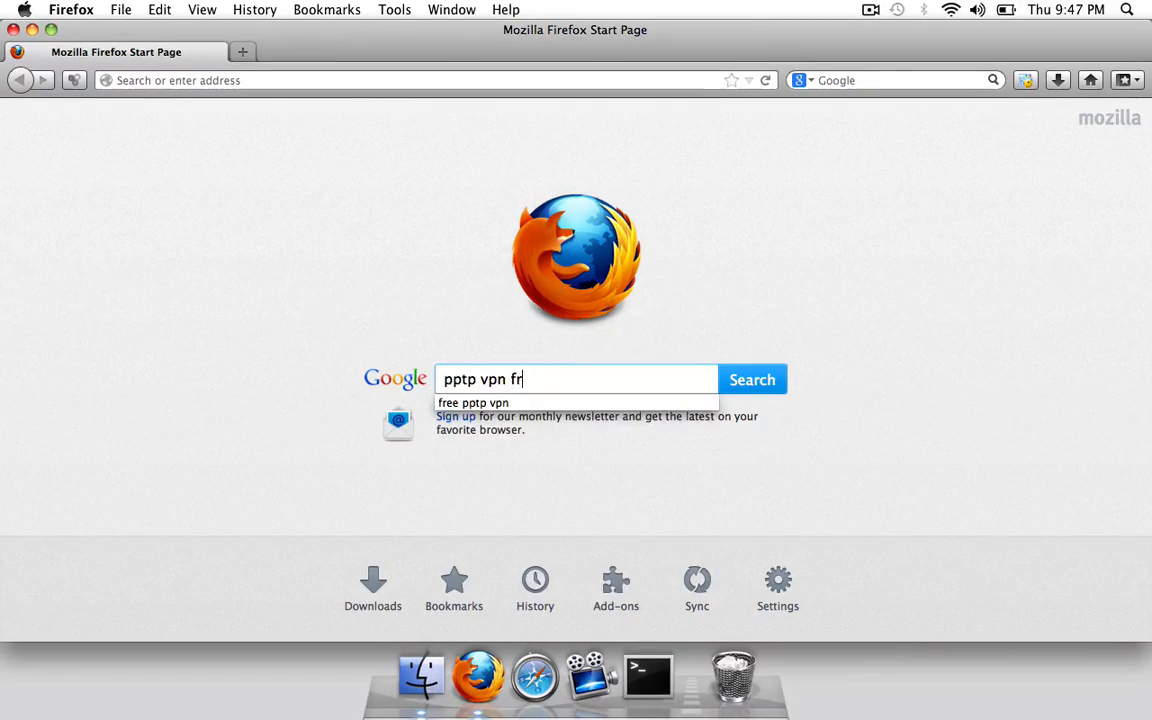
Run the search, skim the results and choose the vpnbook.com link.
key(Return)
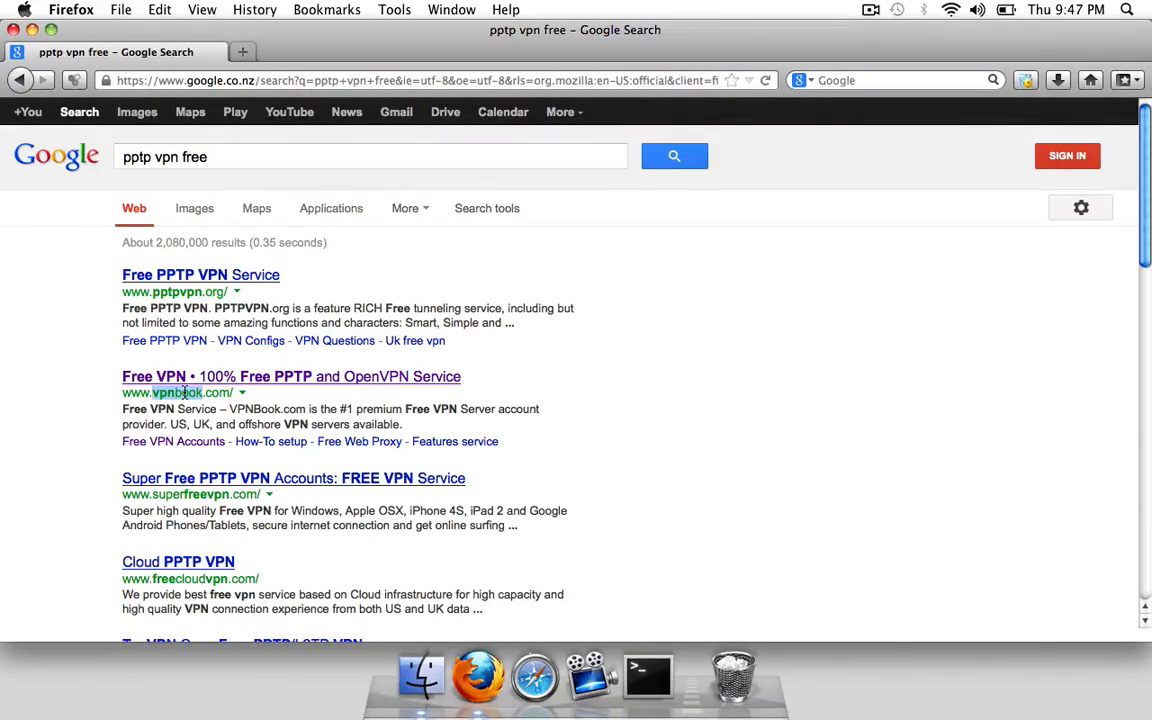
mouse_move(204, 390)
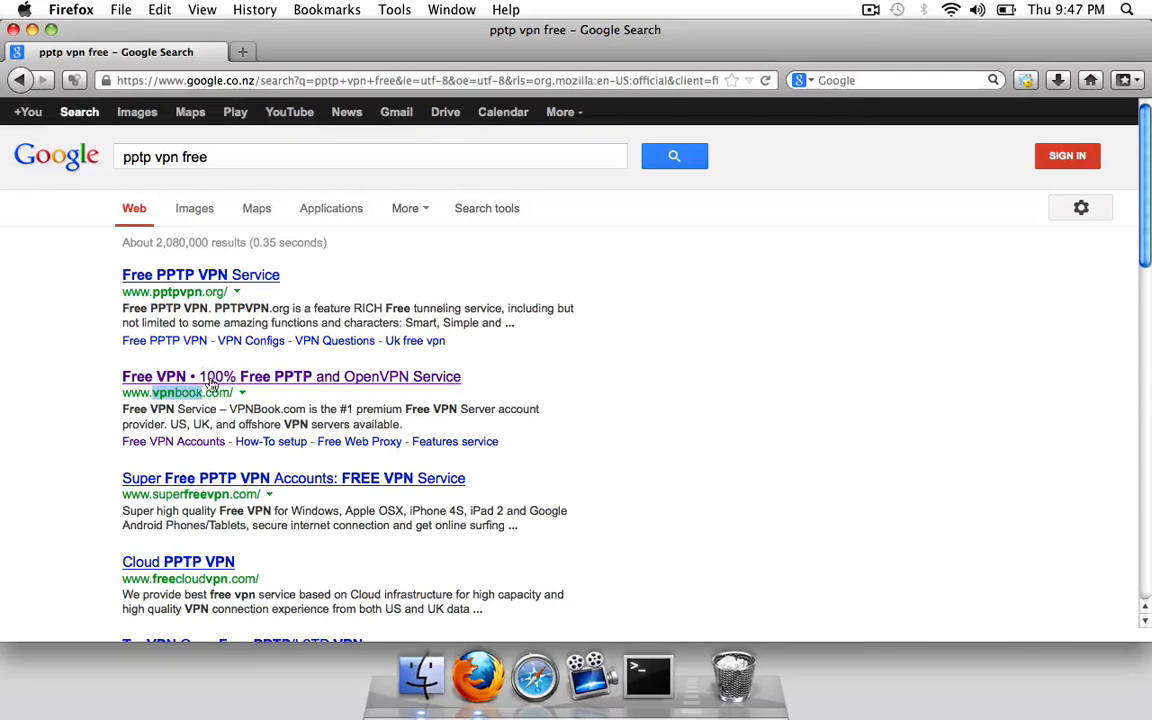
mouse_move(276, 336)
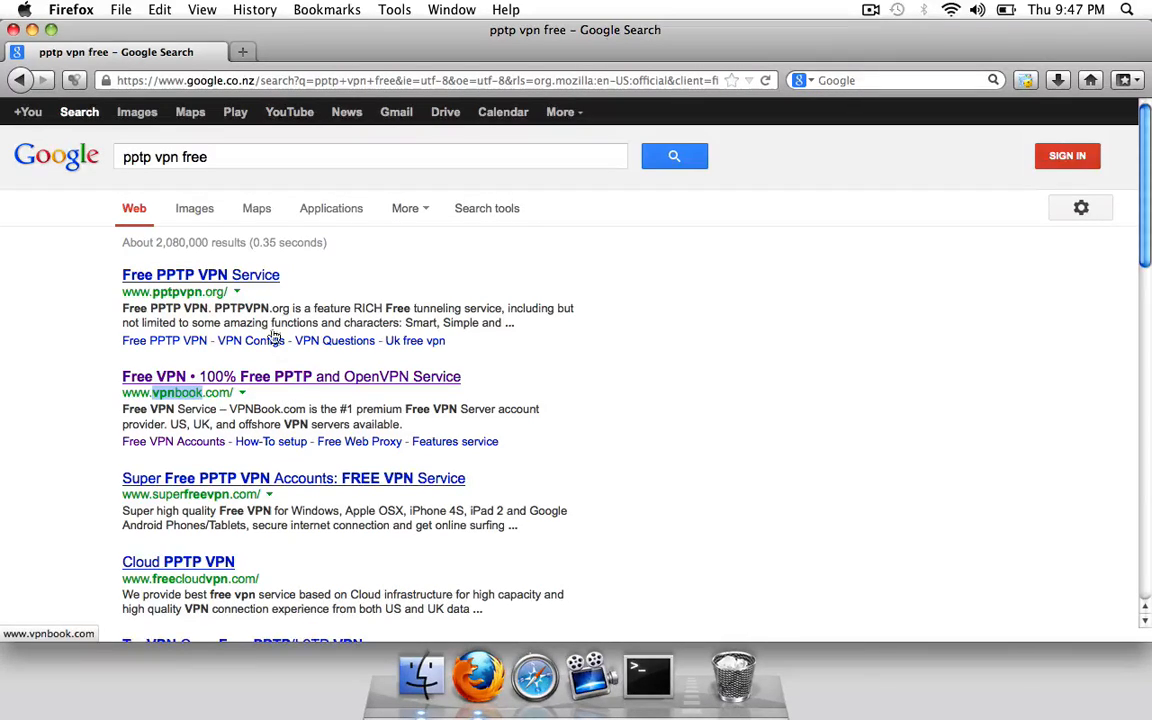
scroll(down, 3)
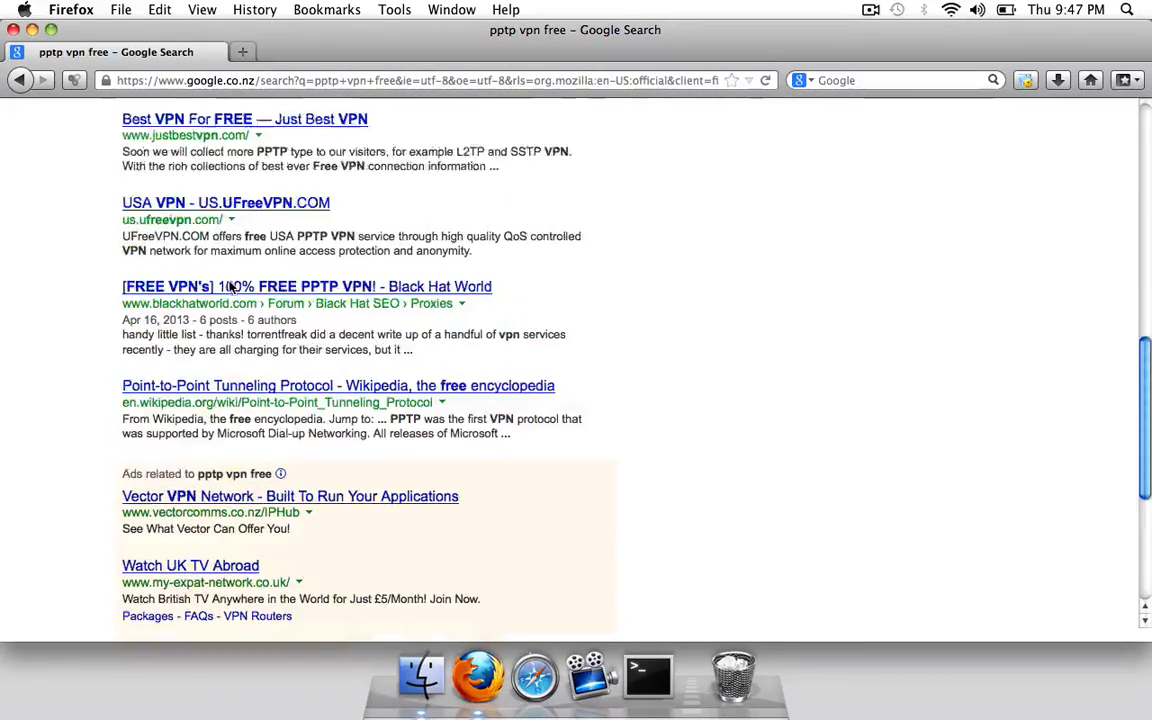
scroll(up, 3)
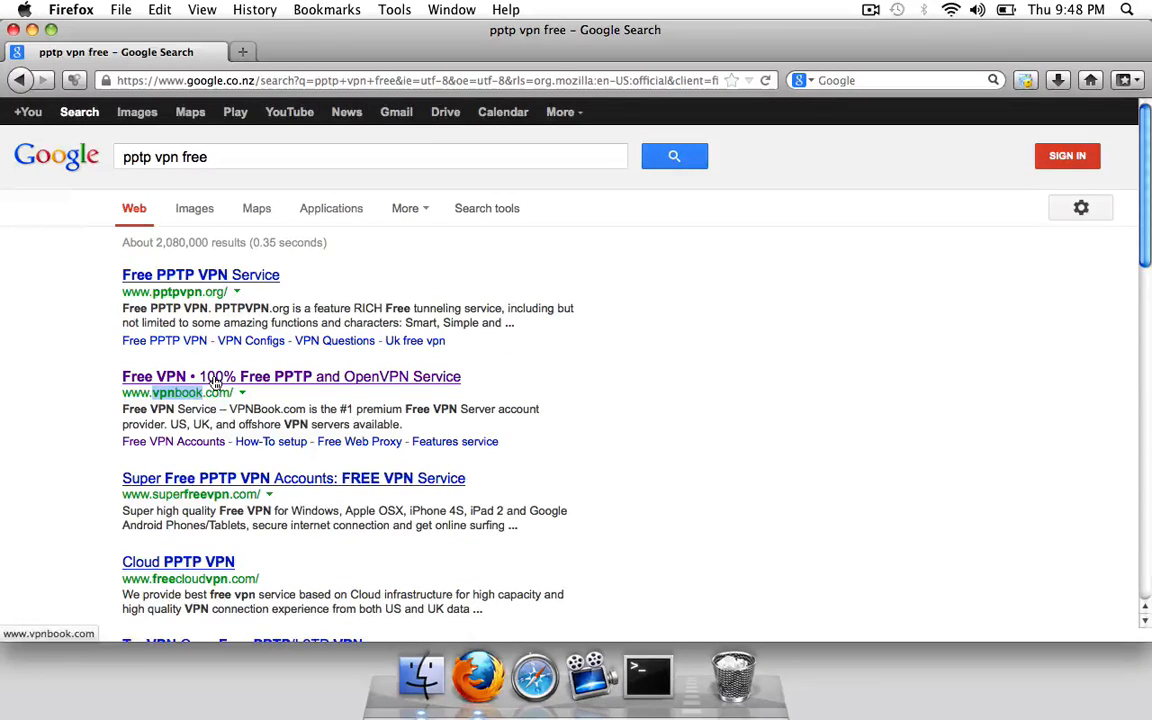
click(292, 376)
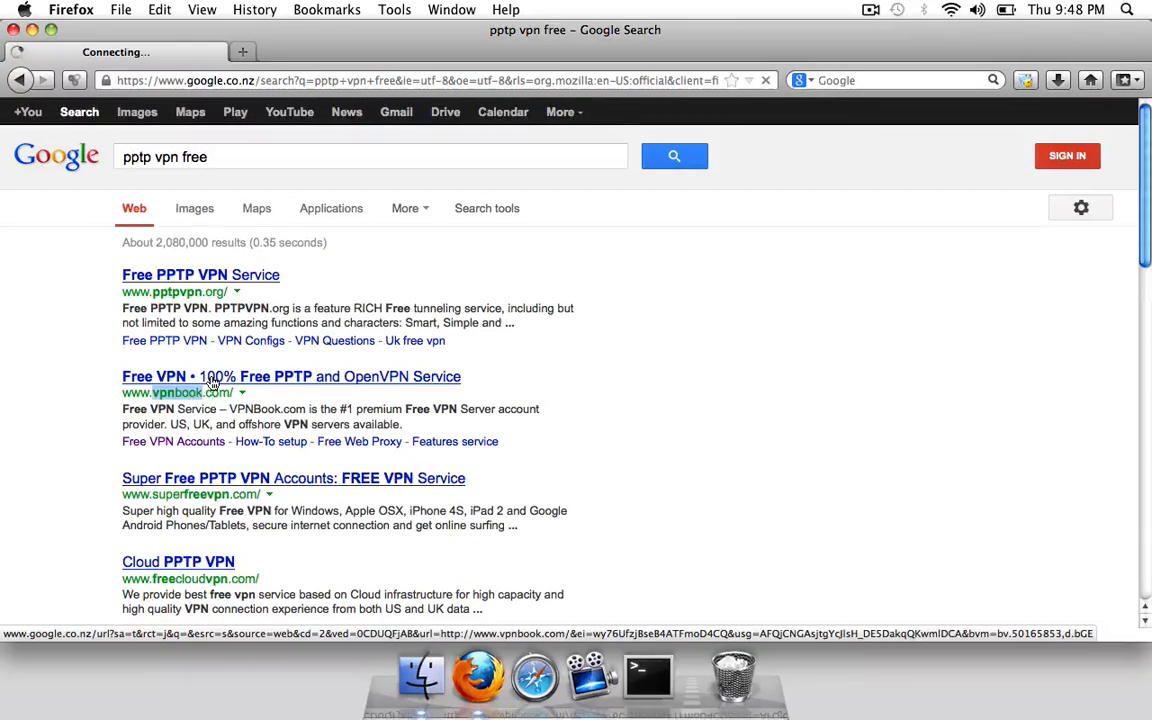
From the VPNBook home page go to 'Free VPN accounts' in the top navigation.
click(292, 376)
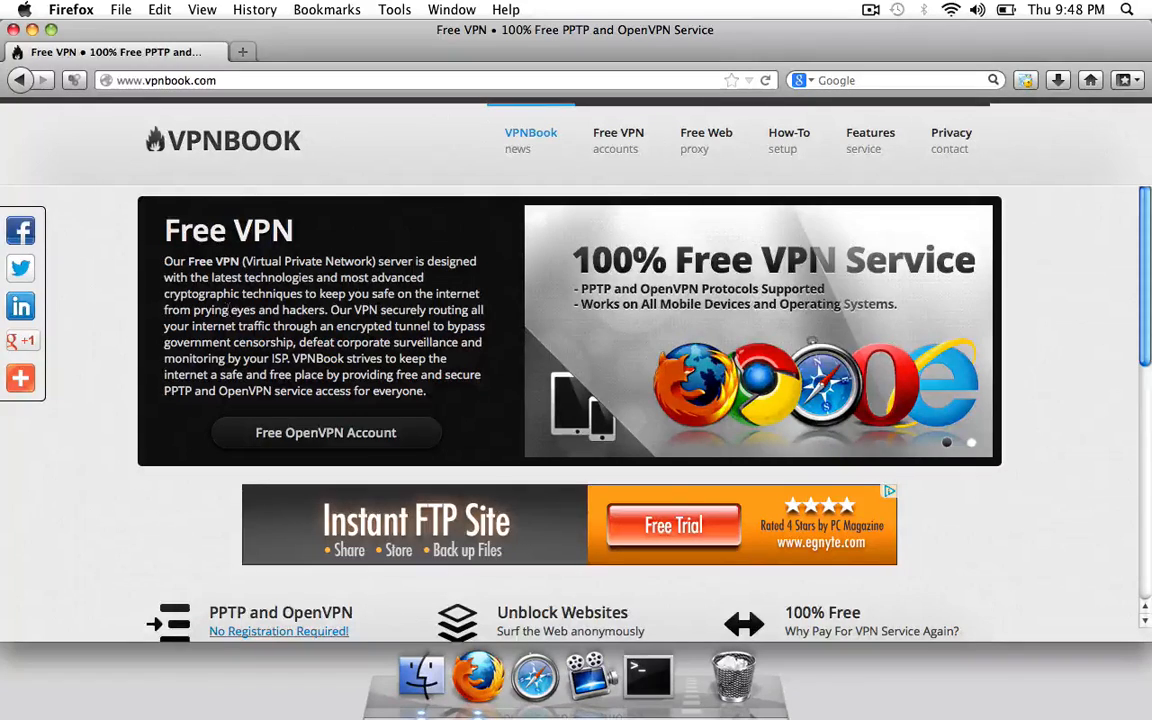
mouse_move(580, 140)
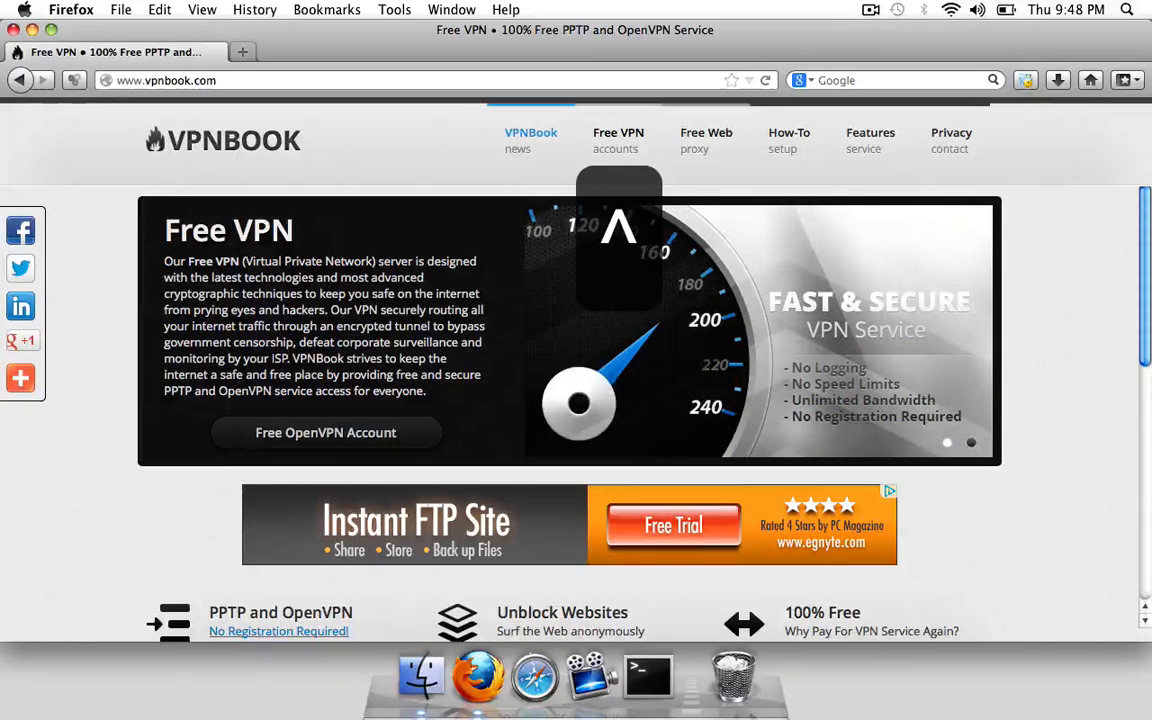
click(618, 140)
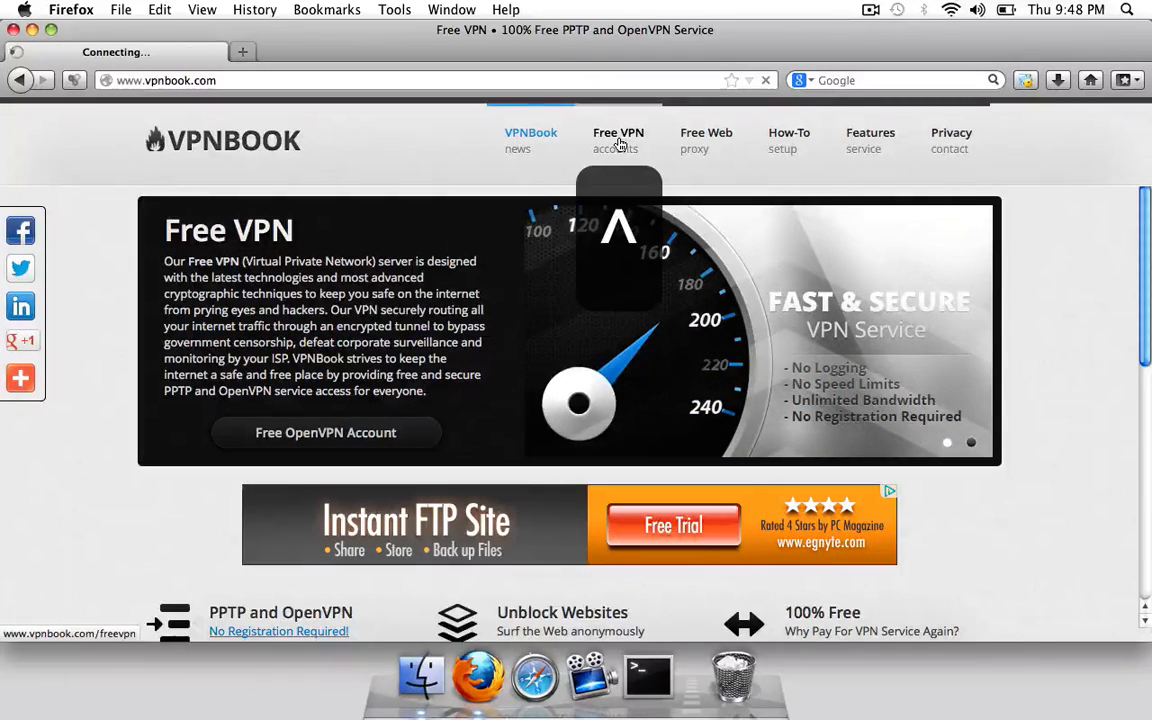
Highlight the Free PPTP VPN server list, username and password text, then clear the selection.
click(618, 132)
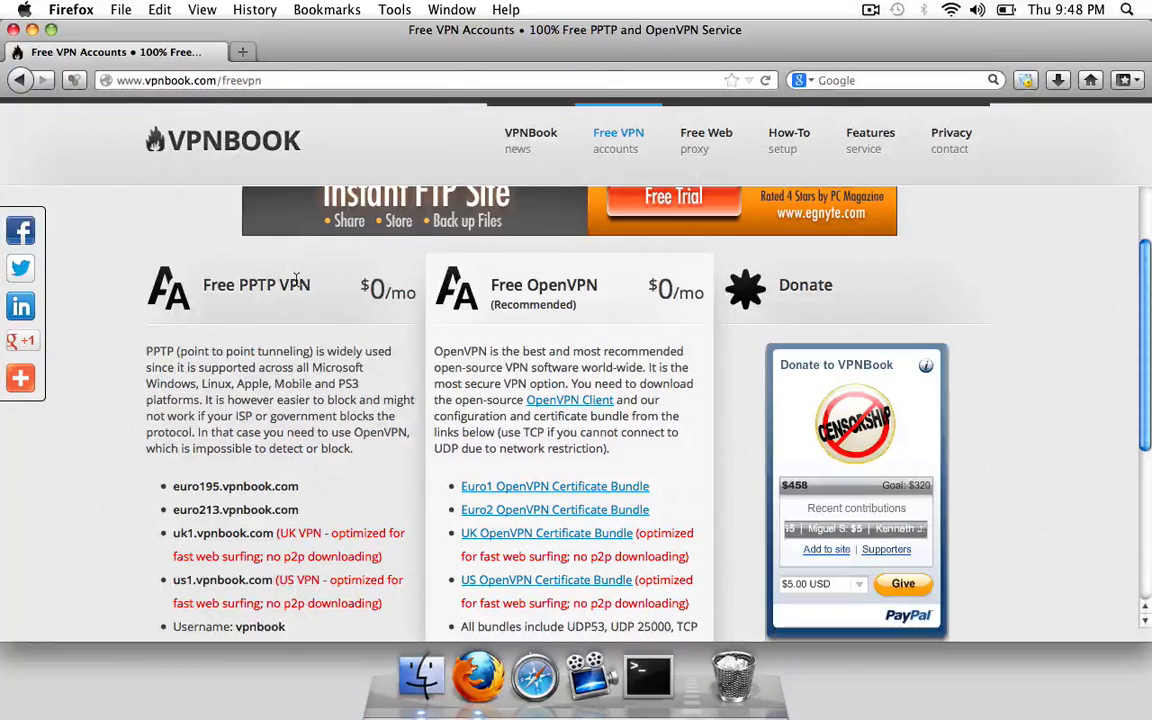
double_click(274, 284)
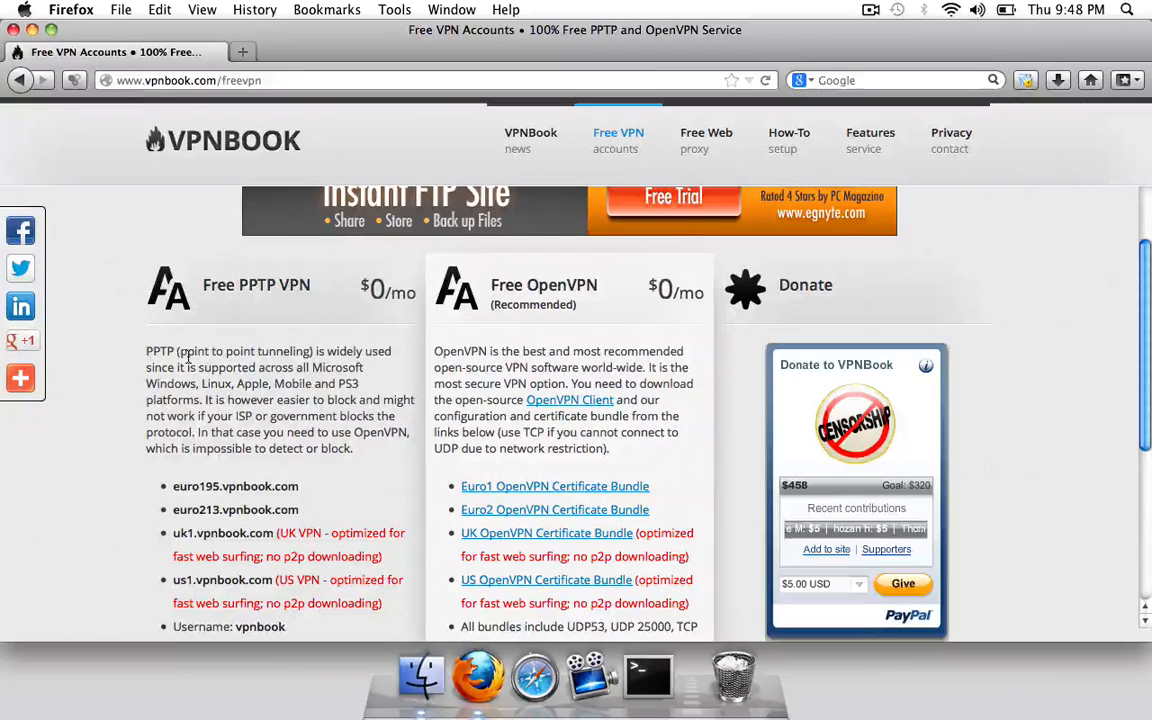
drag(146, 350, 352, 448)
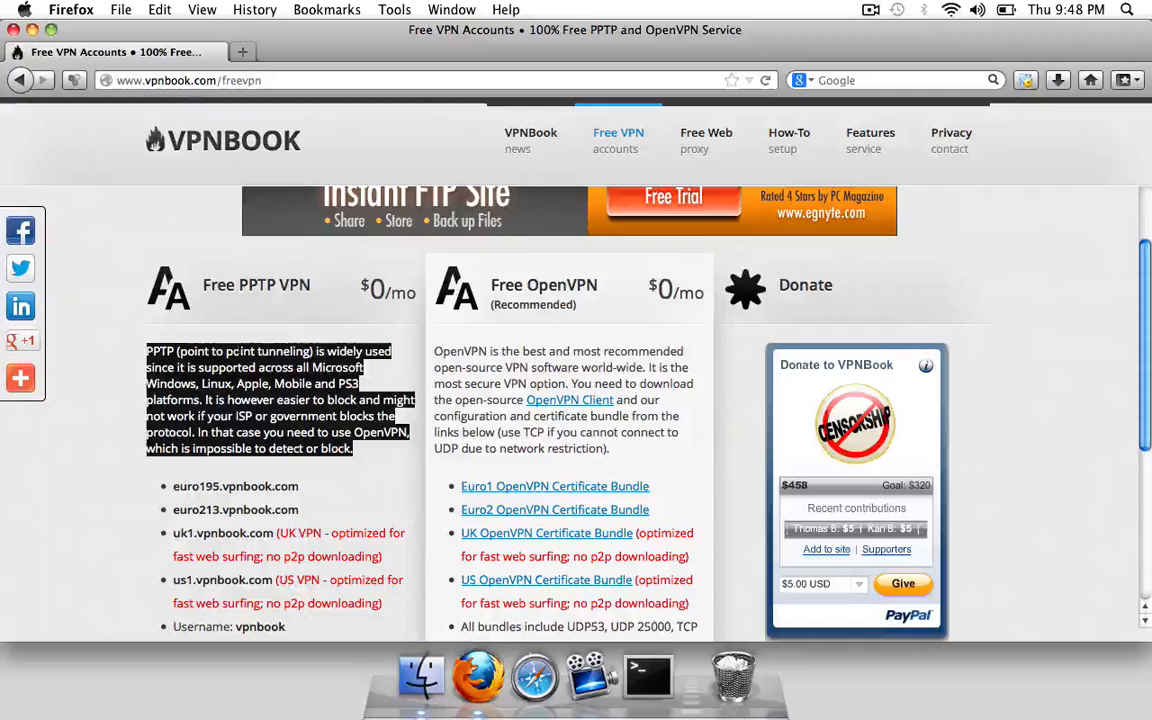
scroll(up, 3)
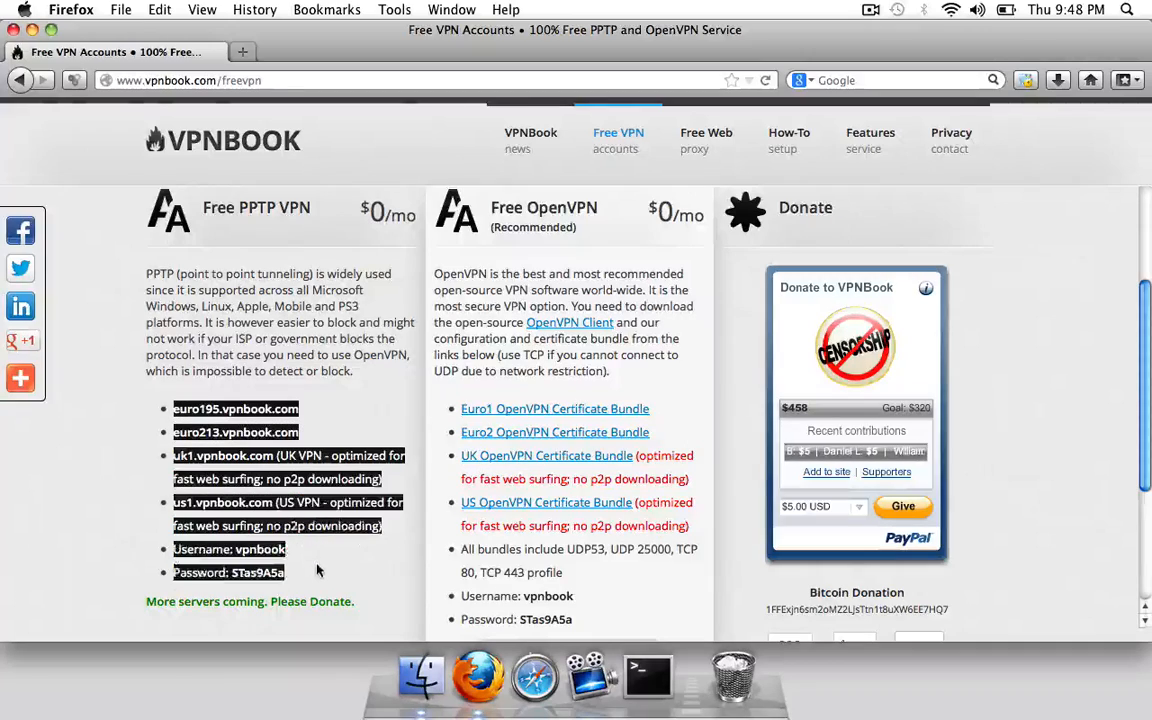
click(1126, 8)
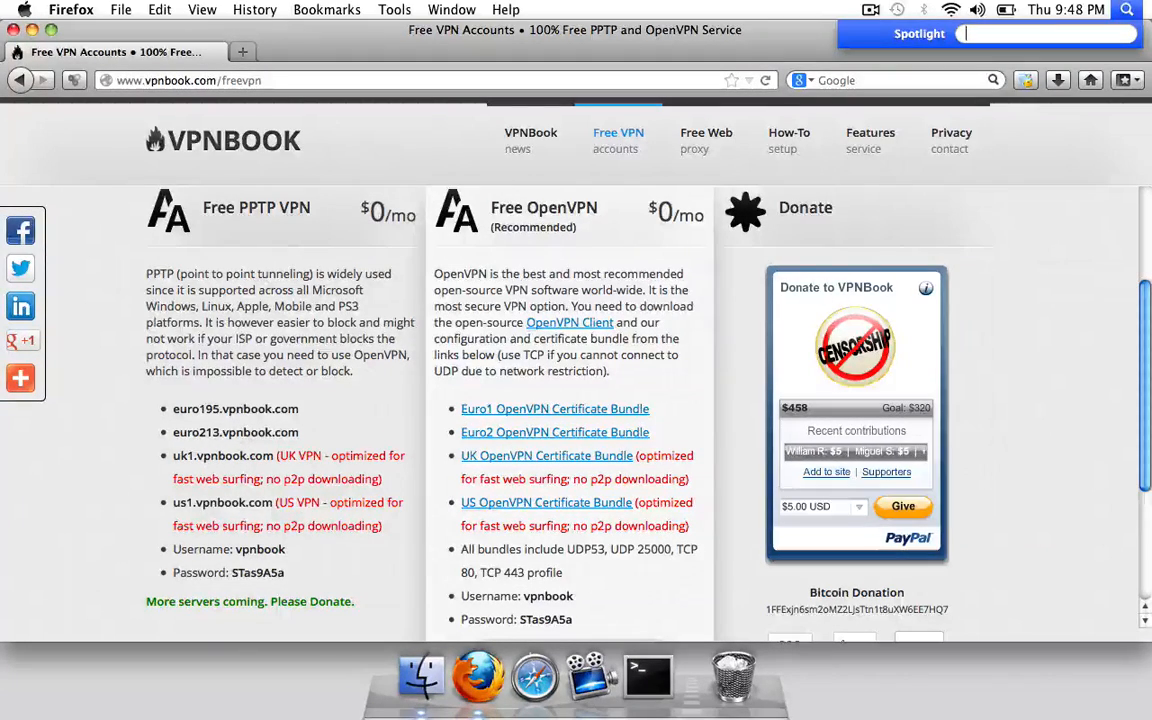
Search Spotlight for 'system' and launch System Preferences from the top hit.
text(syst)
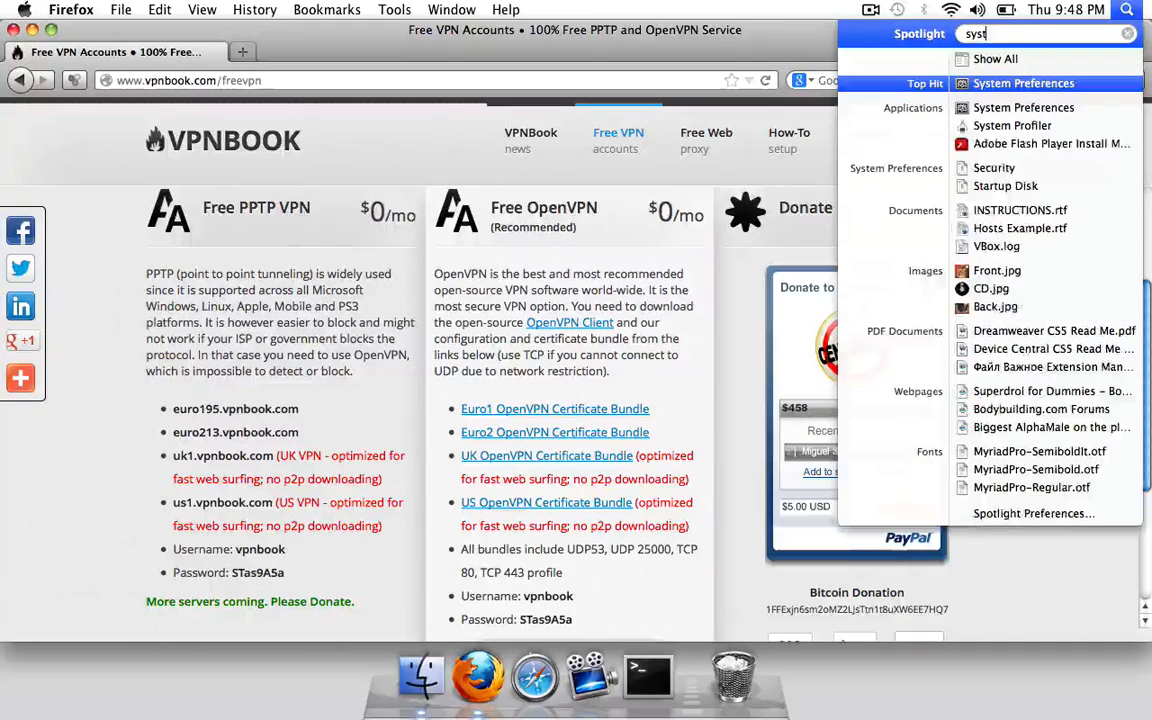
text(em)
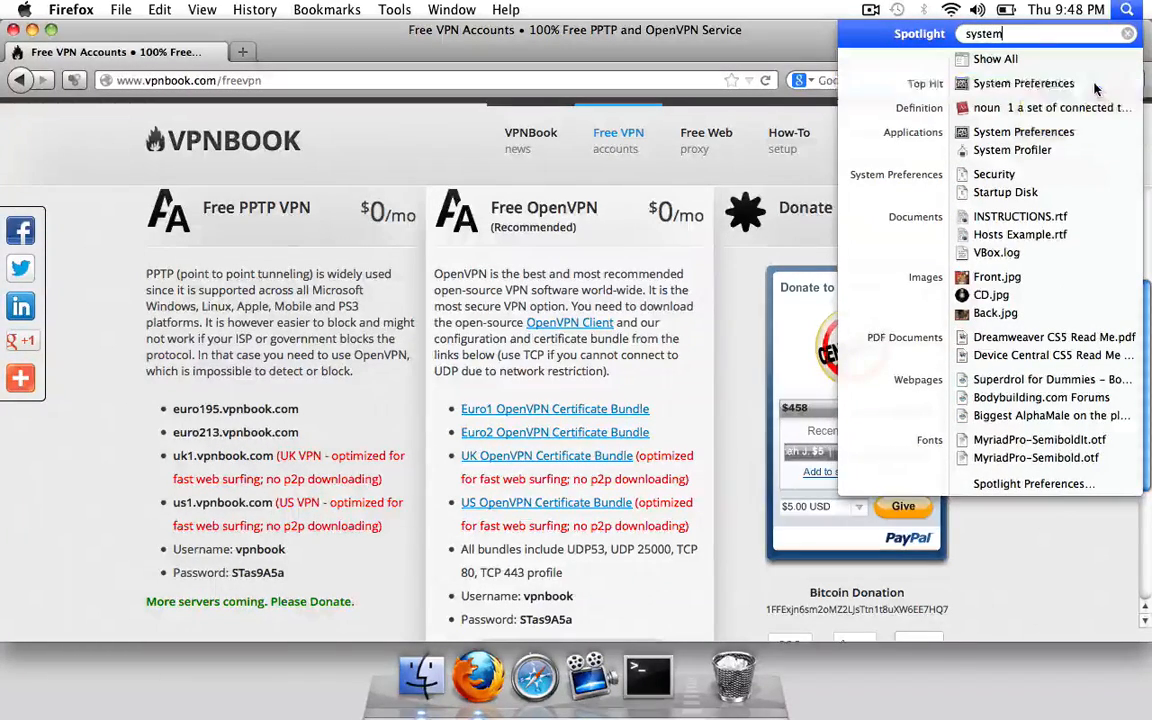
click(1024, 84)
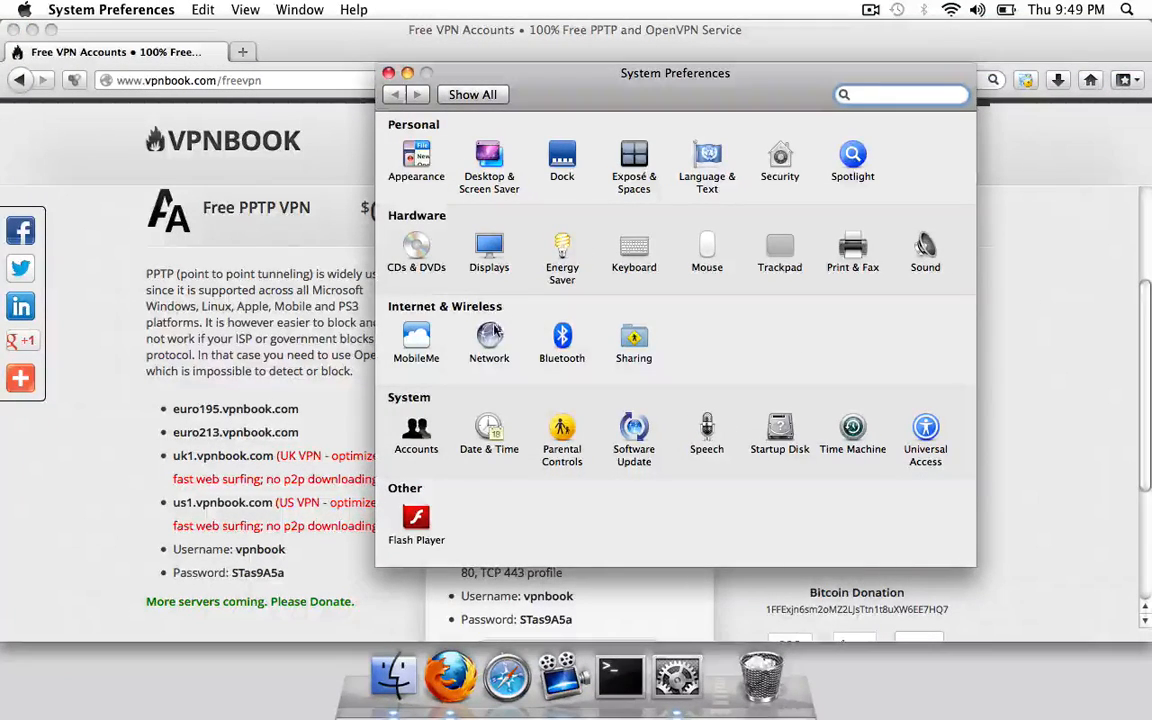
mouse_move(516, 352)
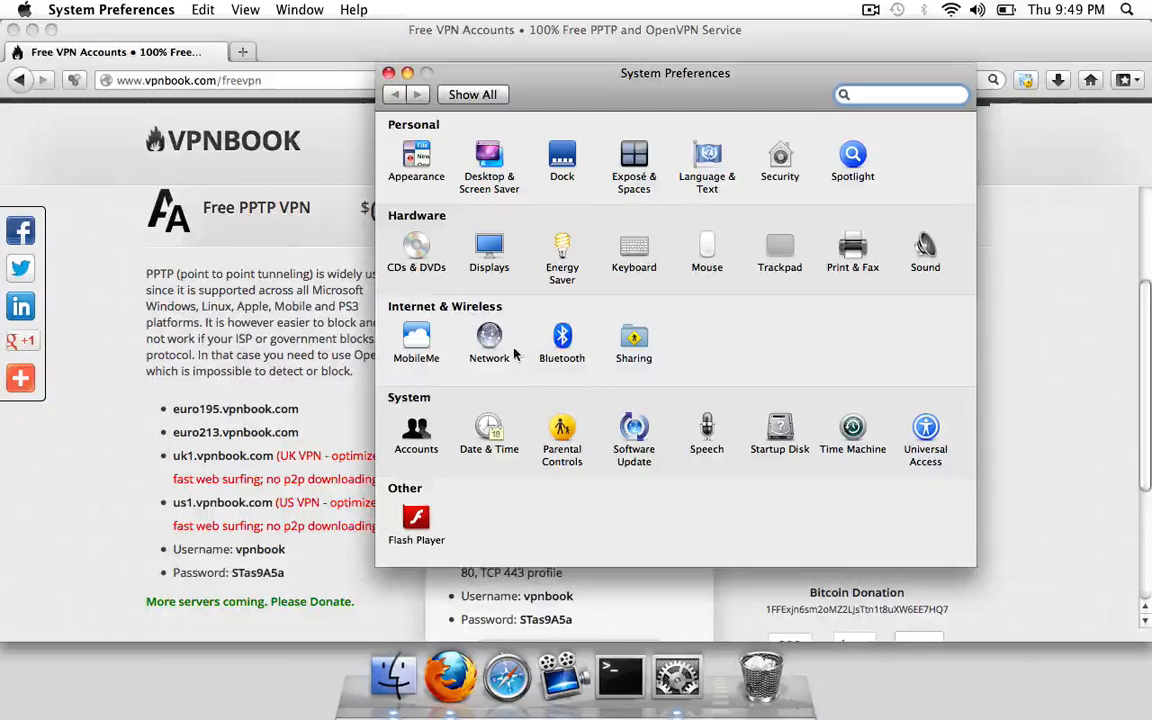
In the Network pane add a new service with Interface VPN and VPN Type PPTP.
click(488, 340)
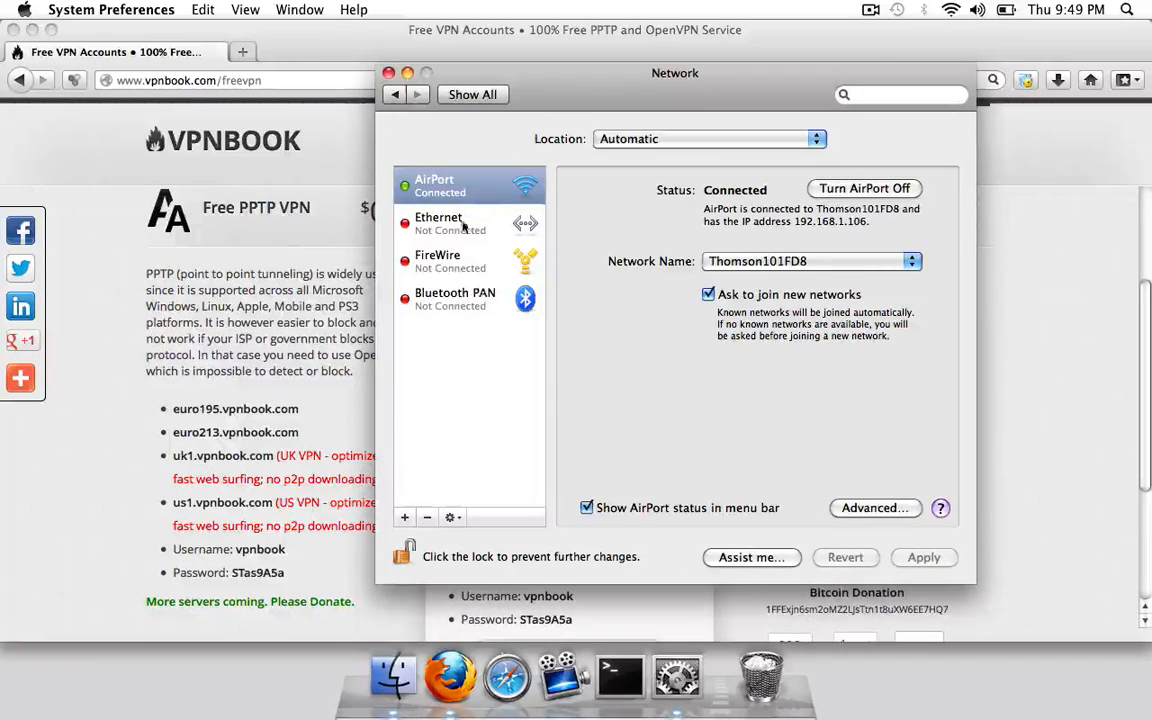
mouse_move(568, 444)
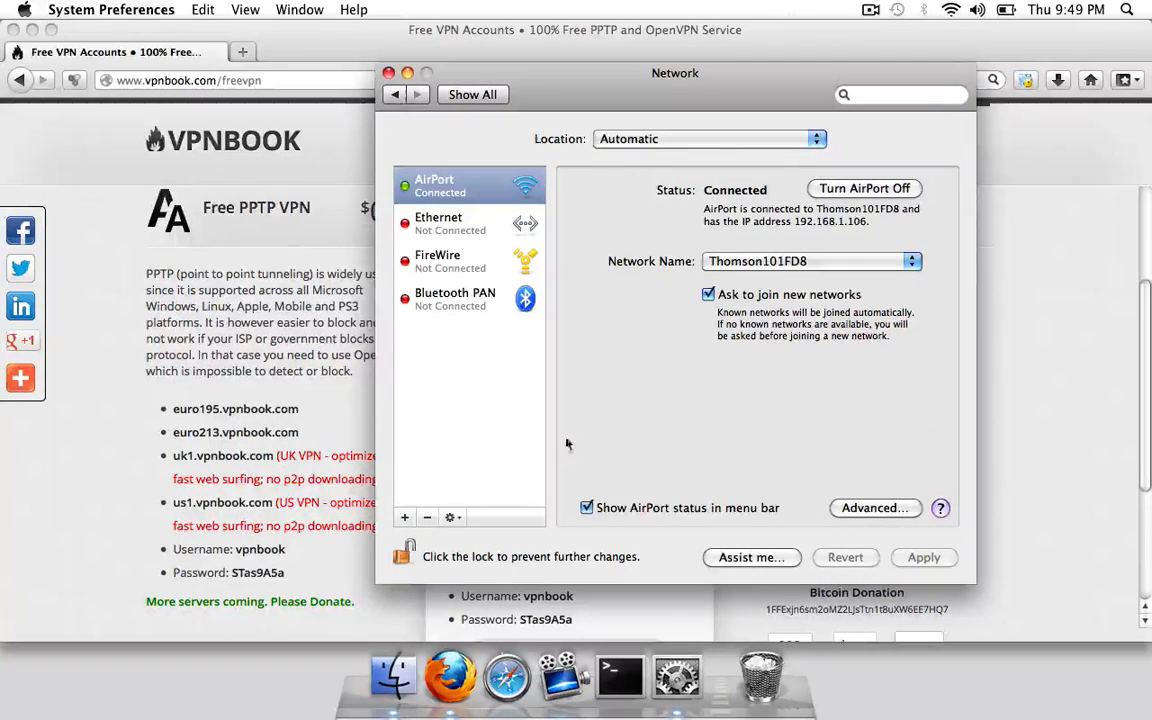
mouse_move(618, 214)
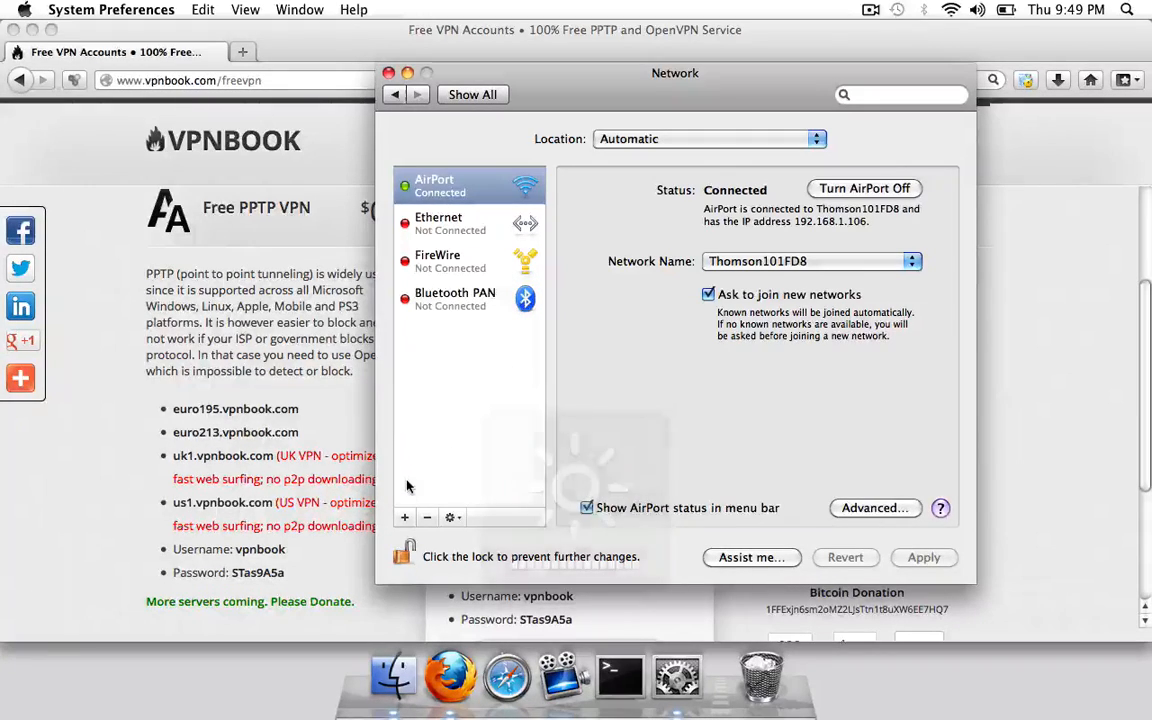
click(404, 516)
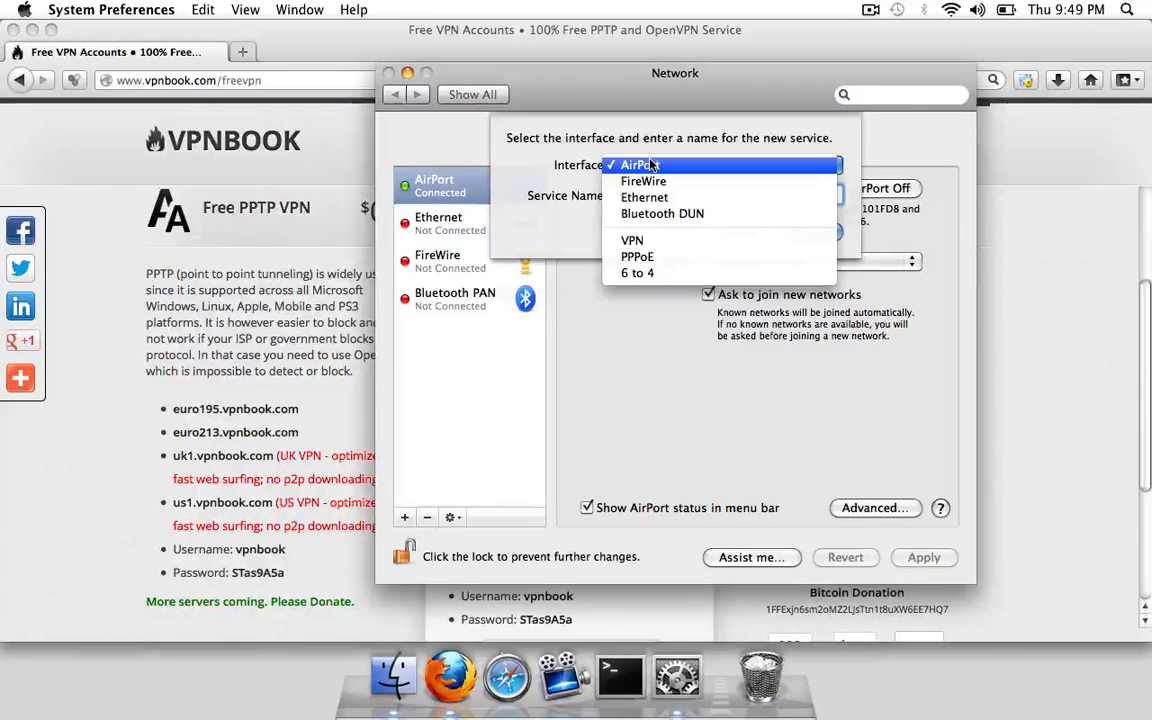
click(632, 240)
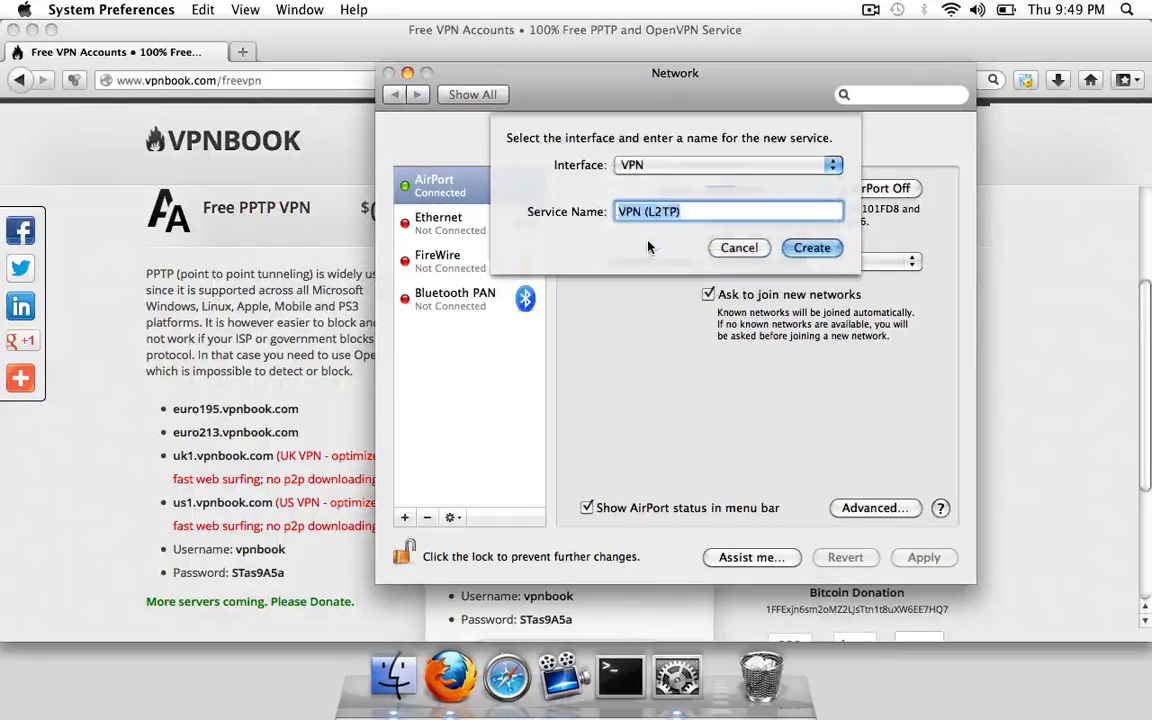
click(830, 164)
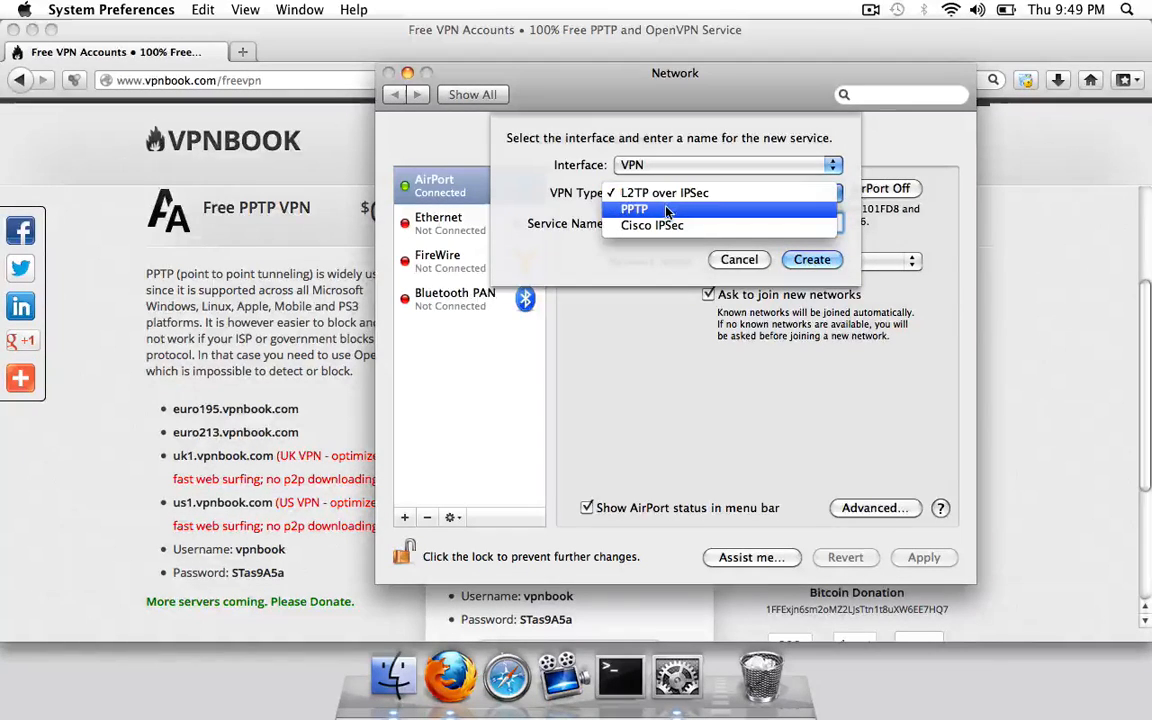
click(634, 208)
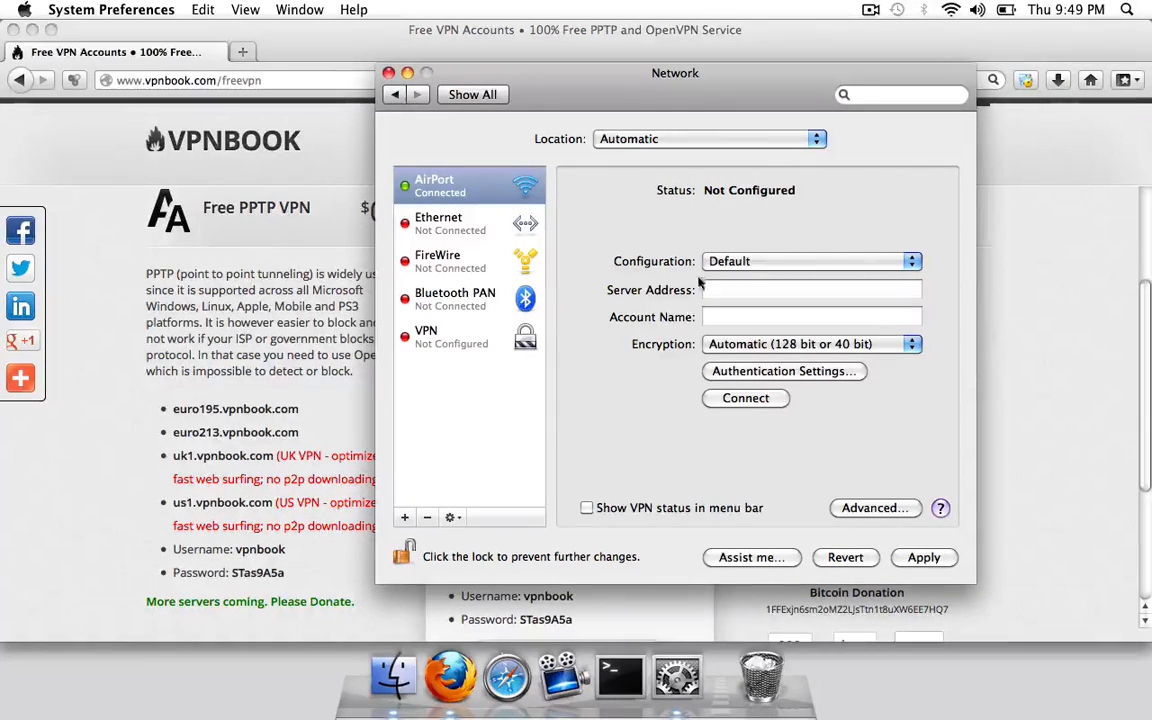
mouse_move(780, 260)
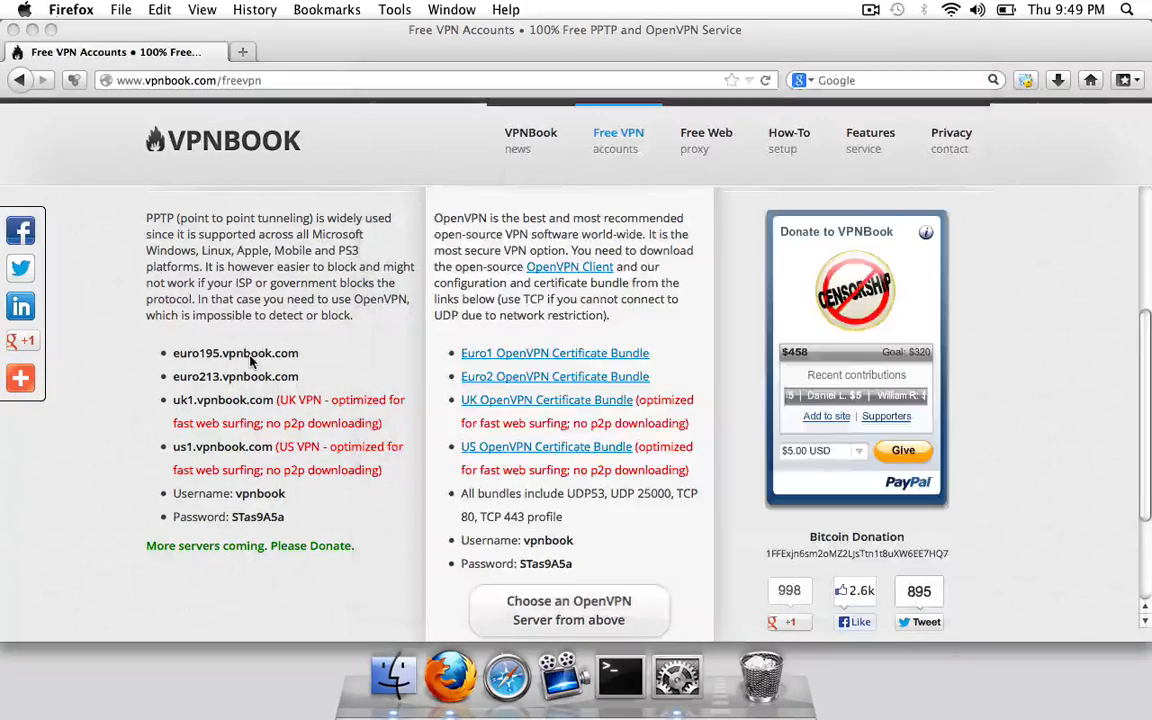
Highlight euro195.vpnbook.com and the UK/US server notes on the VPNBook page.
double_click(236, 352)
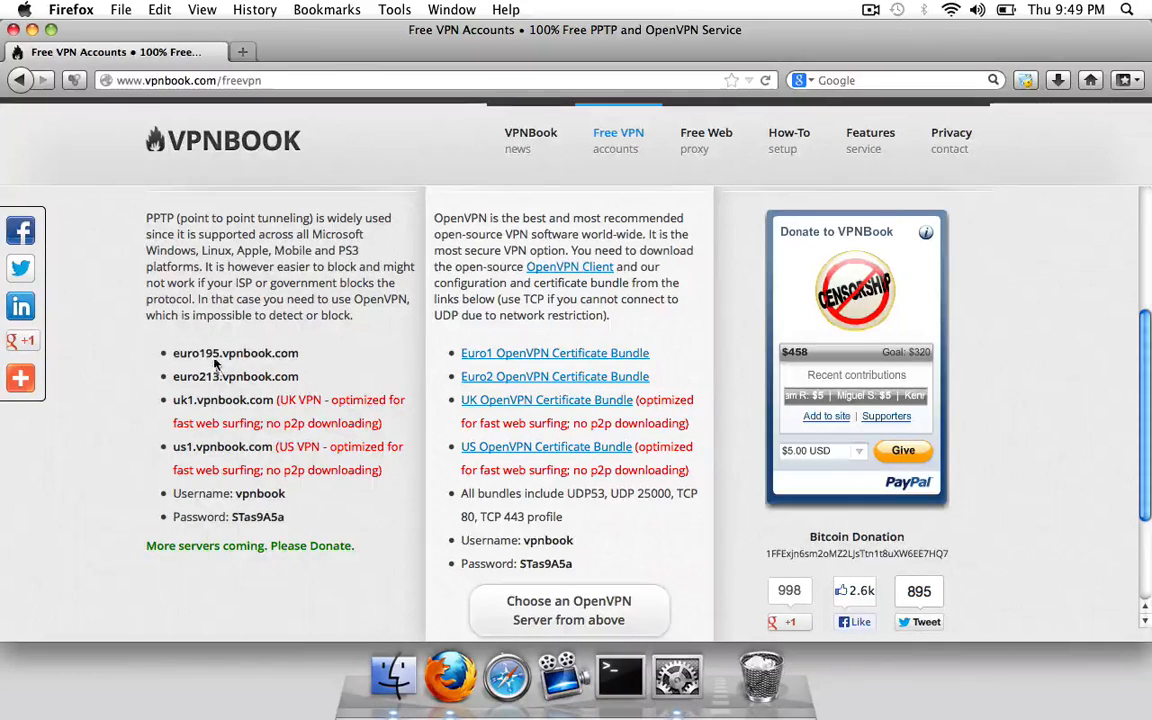
double_click(236, 352)
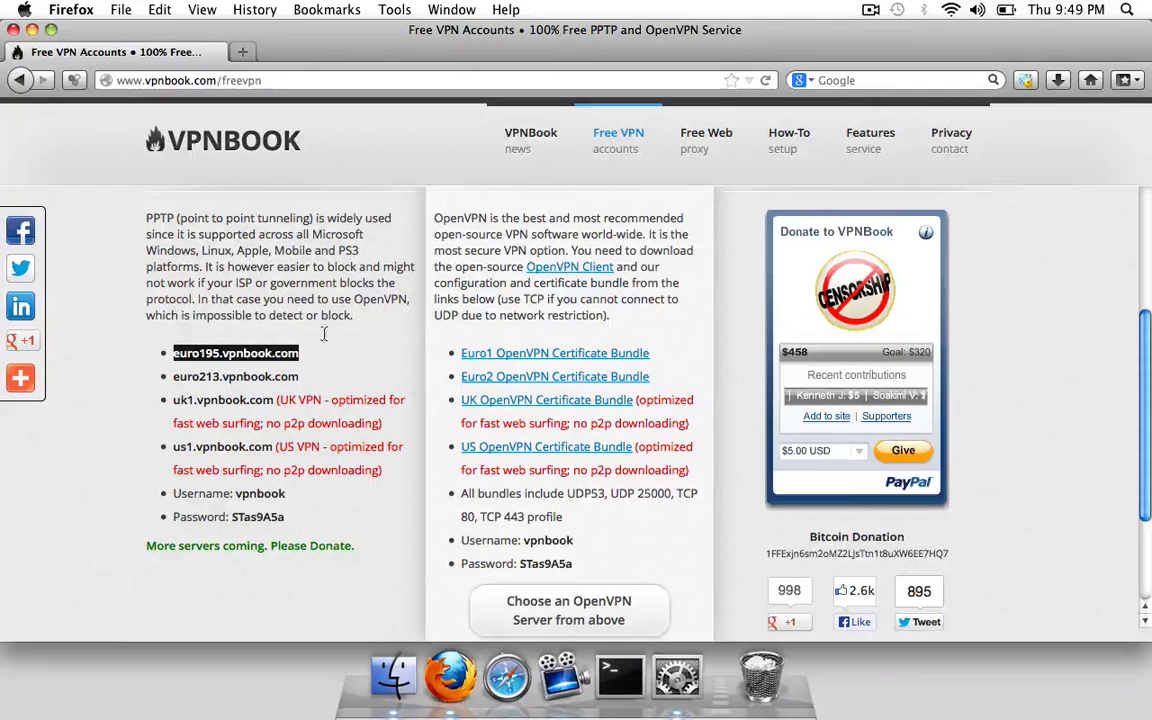
double_click(294, 400)
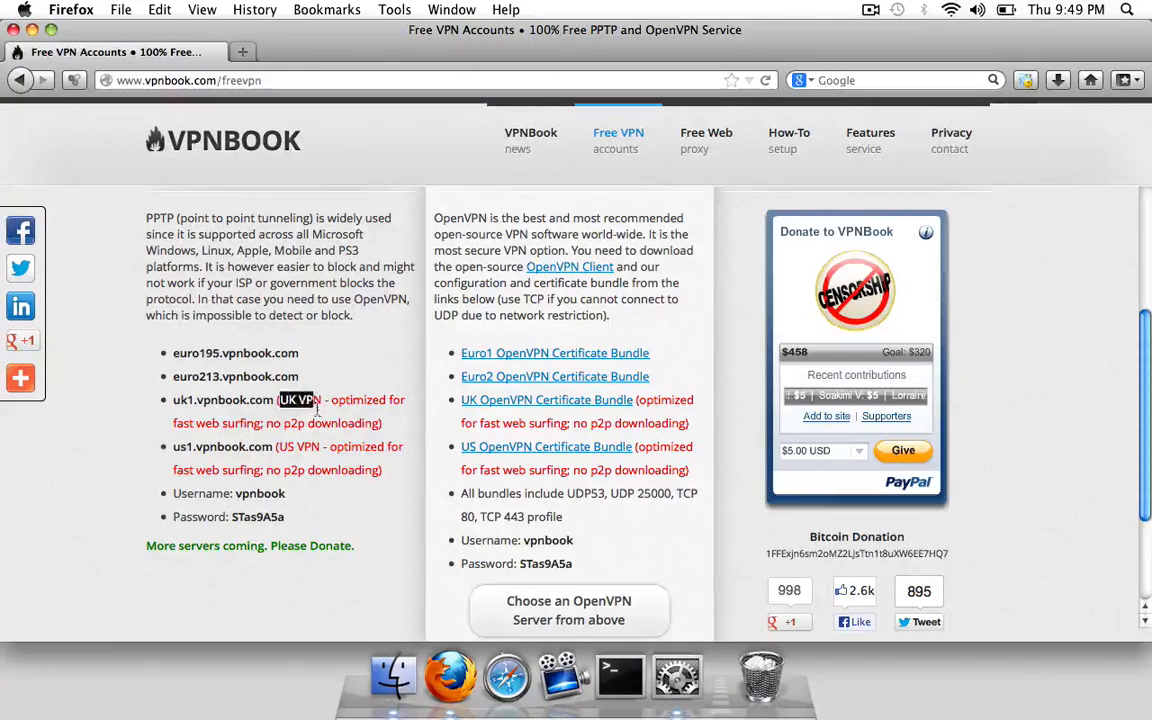
double_click(358, 400)
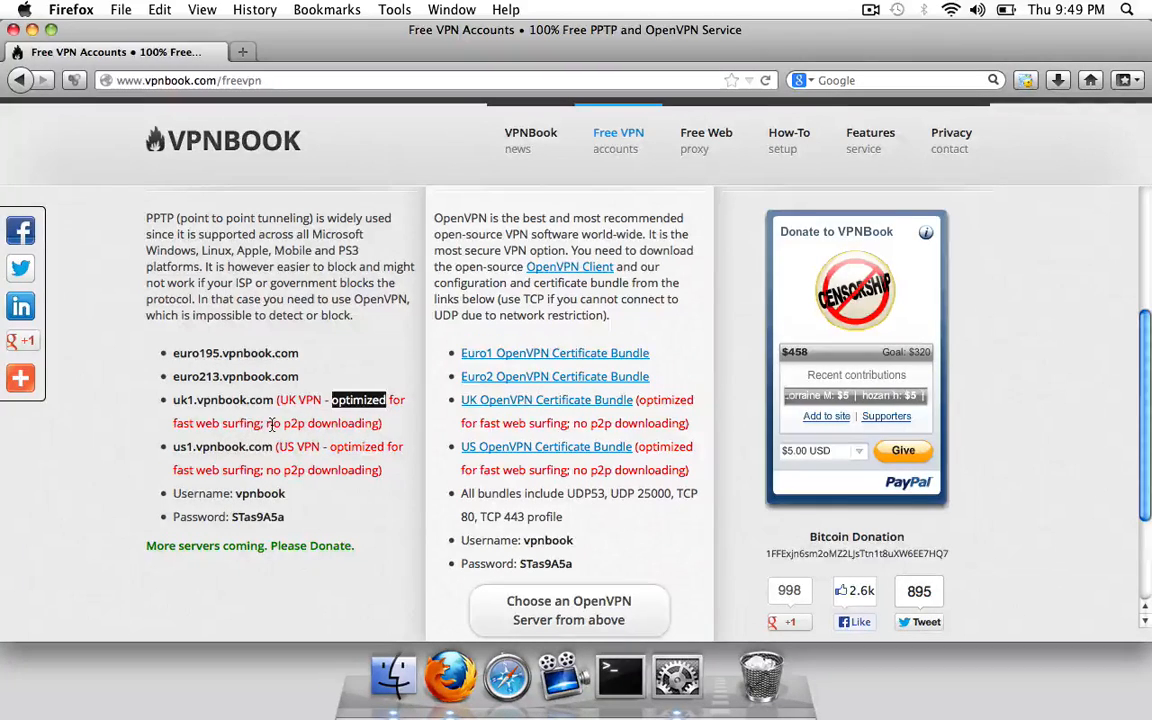
double_click(344, 424)
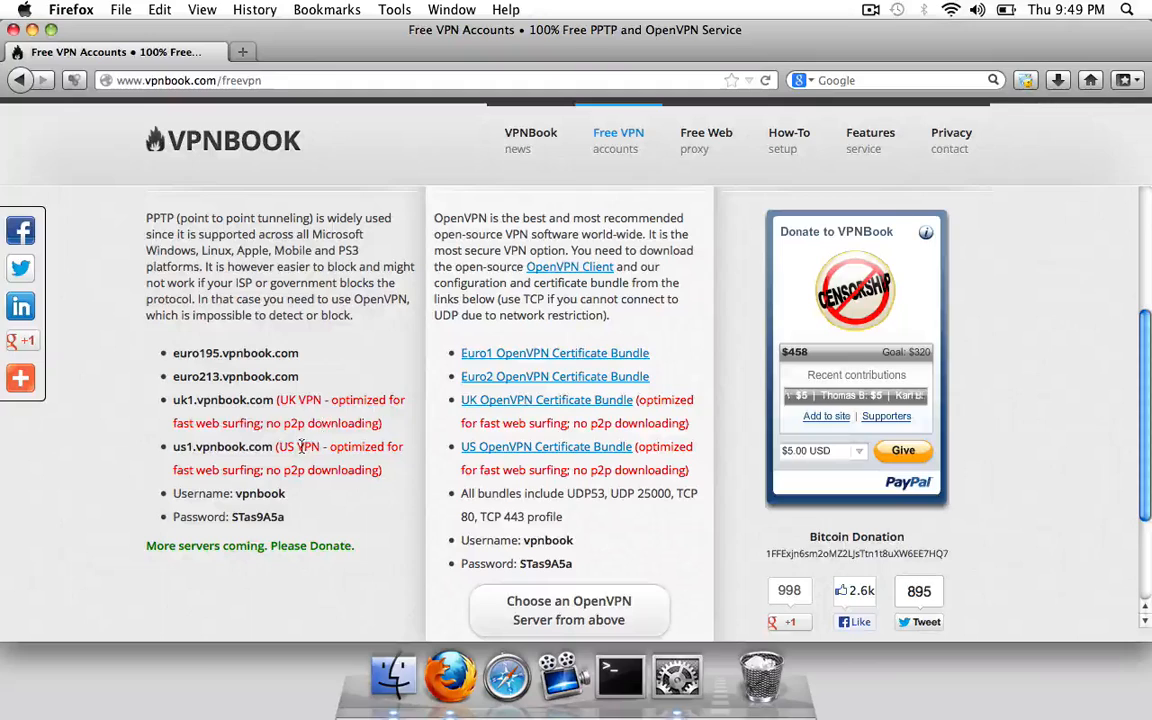
double_click(300, 446)
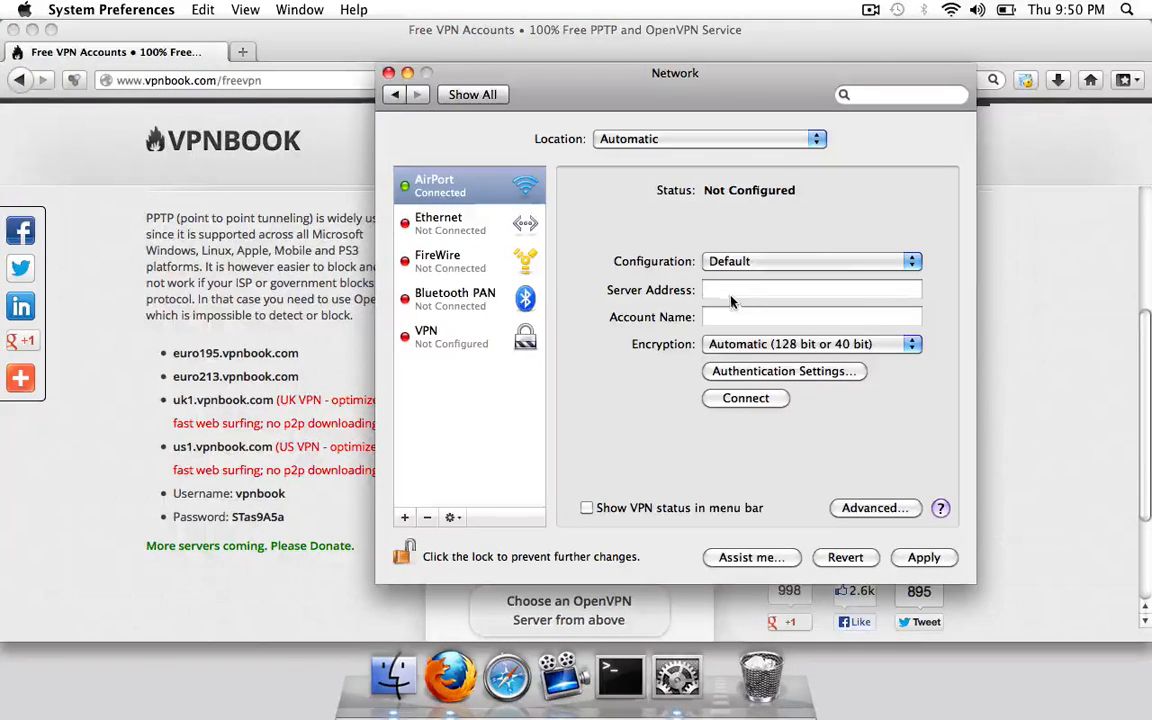
text(euro195.vpnbook.com)
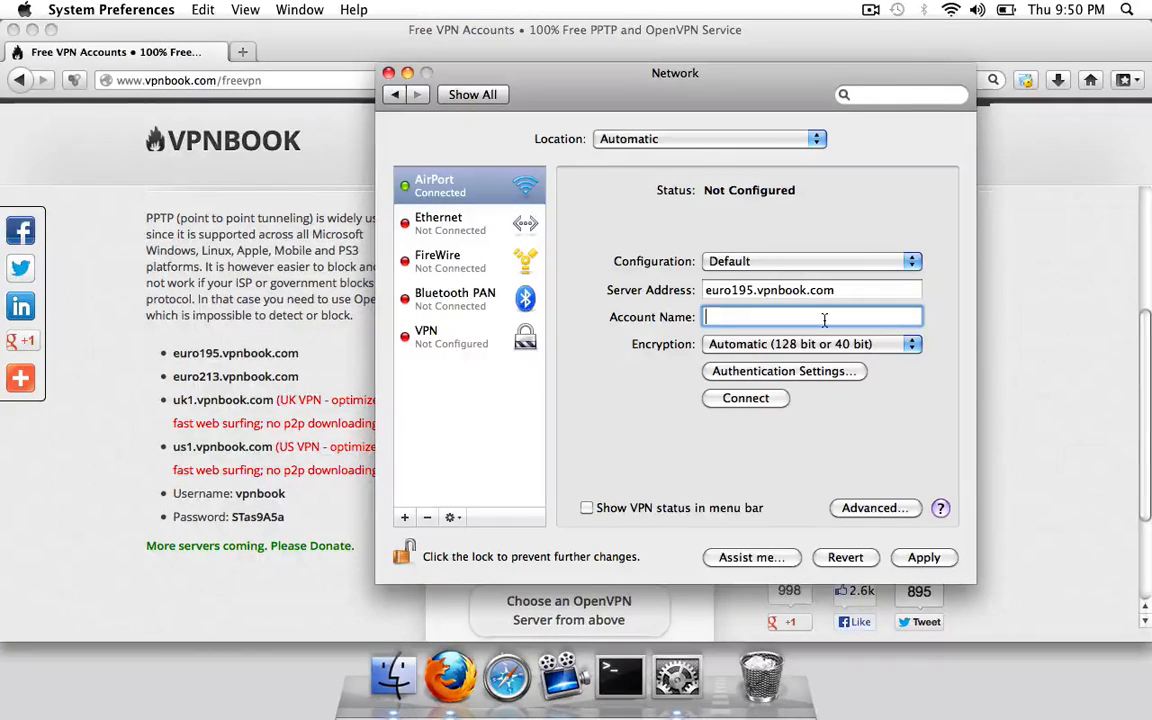
text(vpnbook)
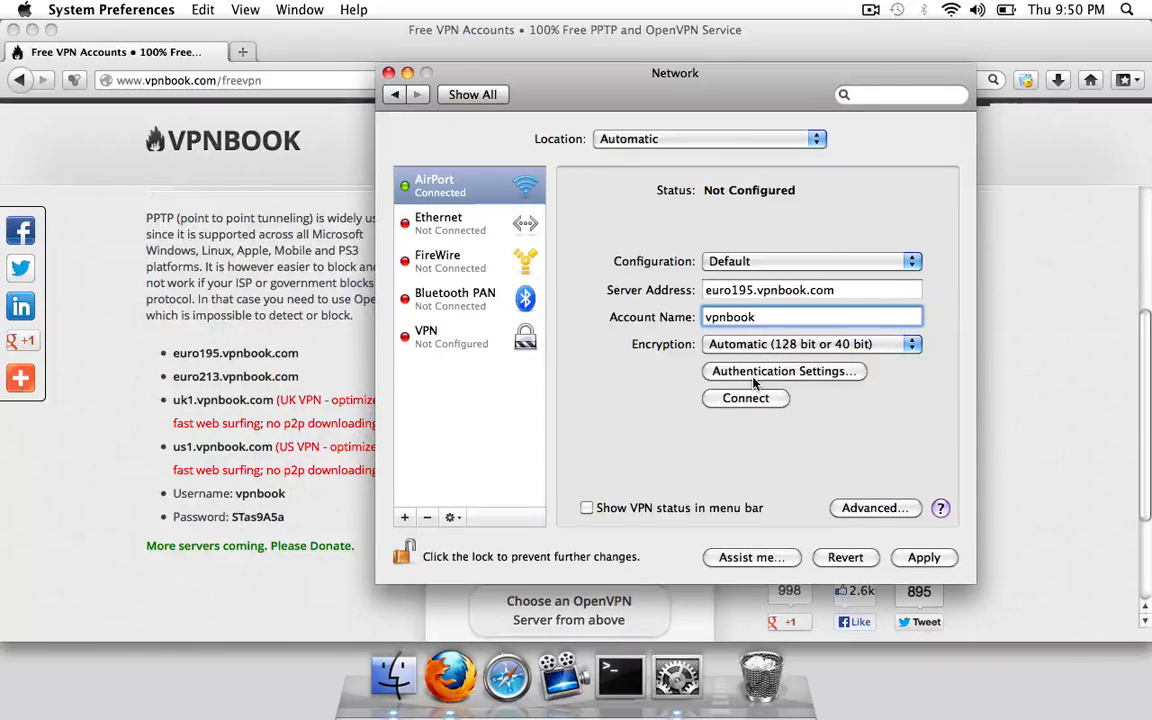
click(784, 370)
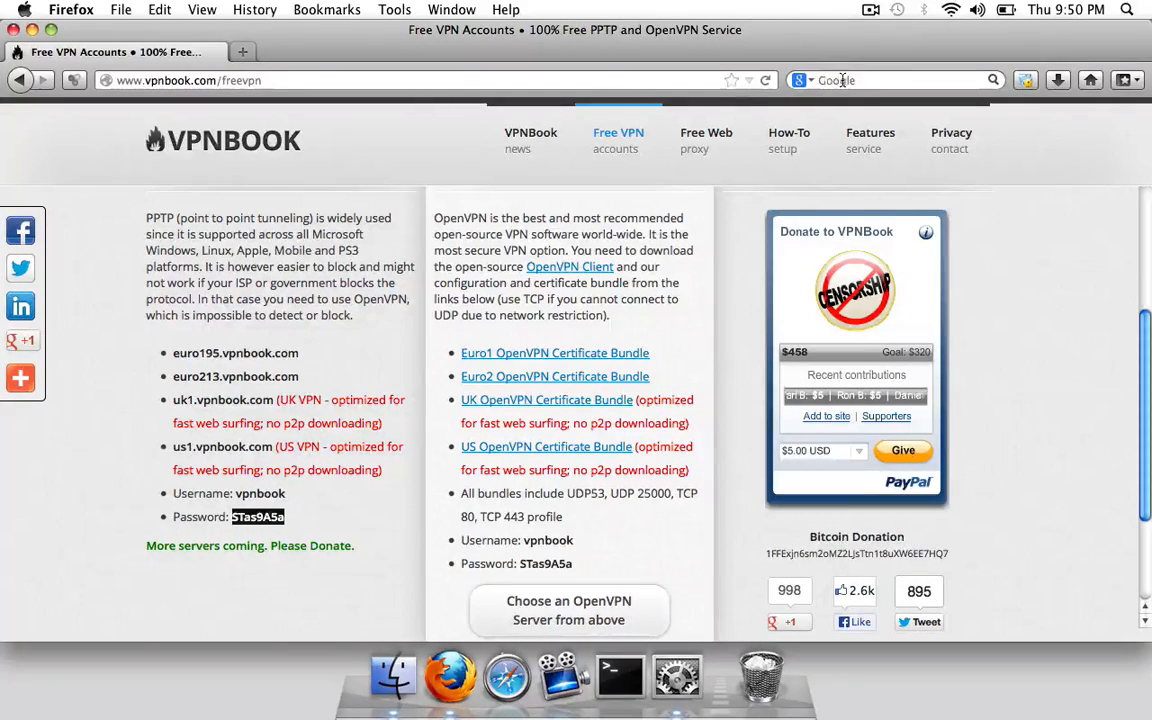
text(STas9A5a)
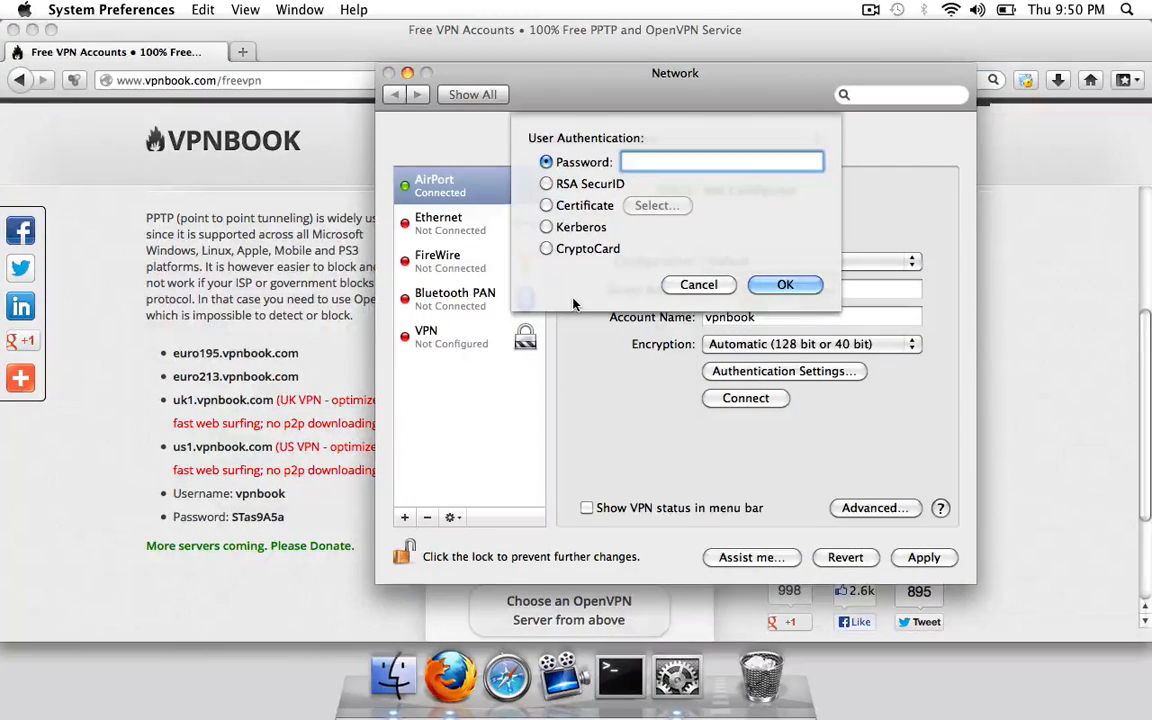
text(STas9A5a)
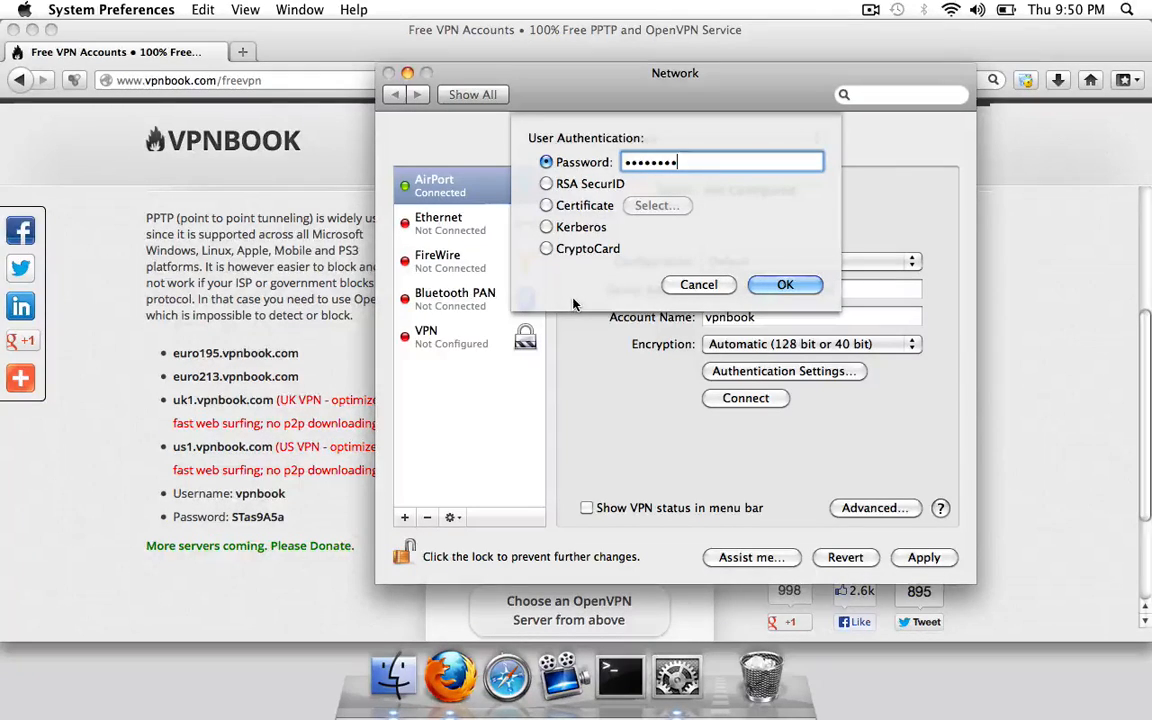
click(784, 284)
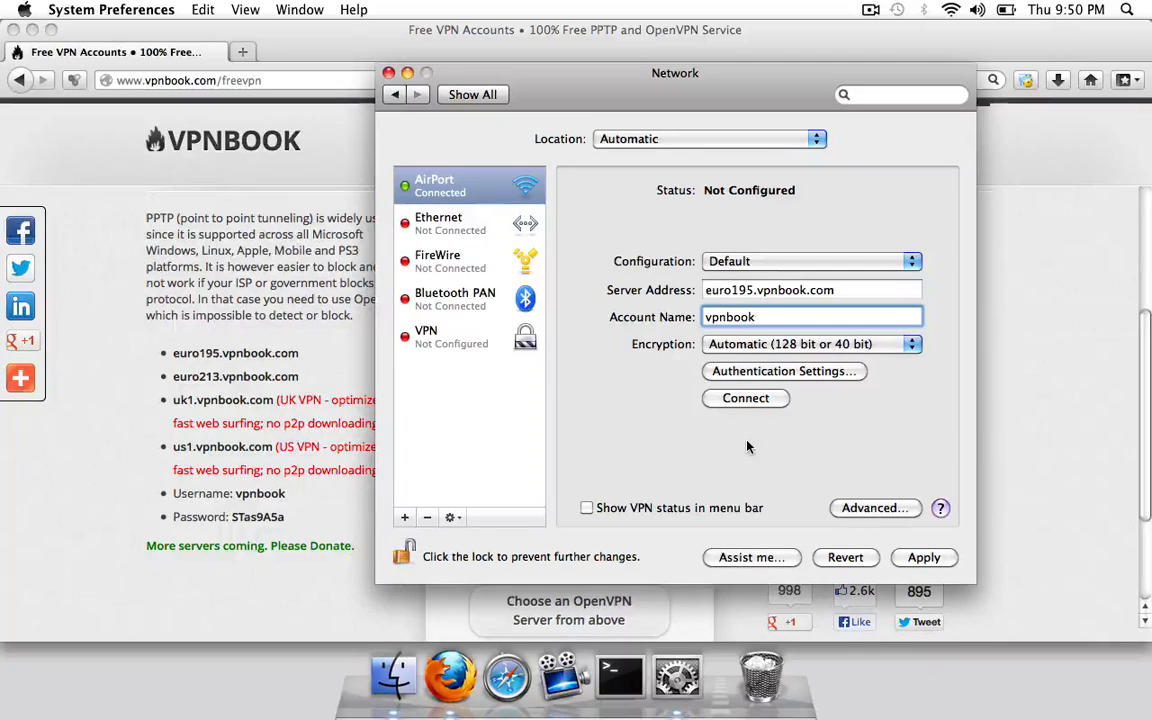
Connect the PPTP VPN service to euro195.vpnbook.com.
click(744, 398)
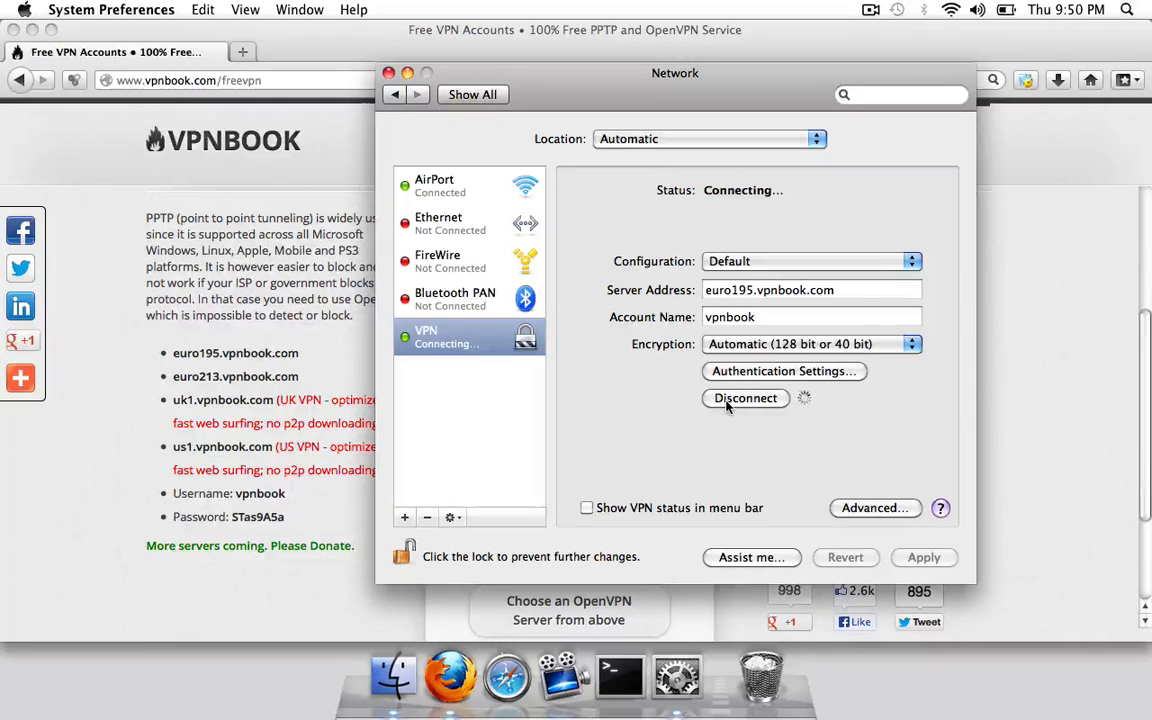
mouse_move(836, 418)
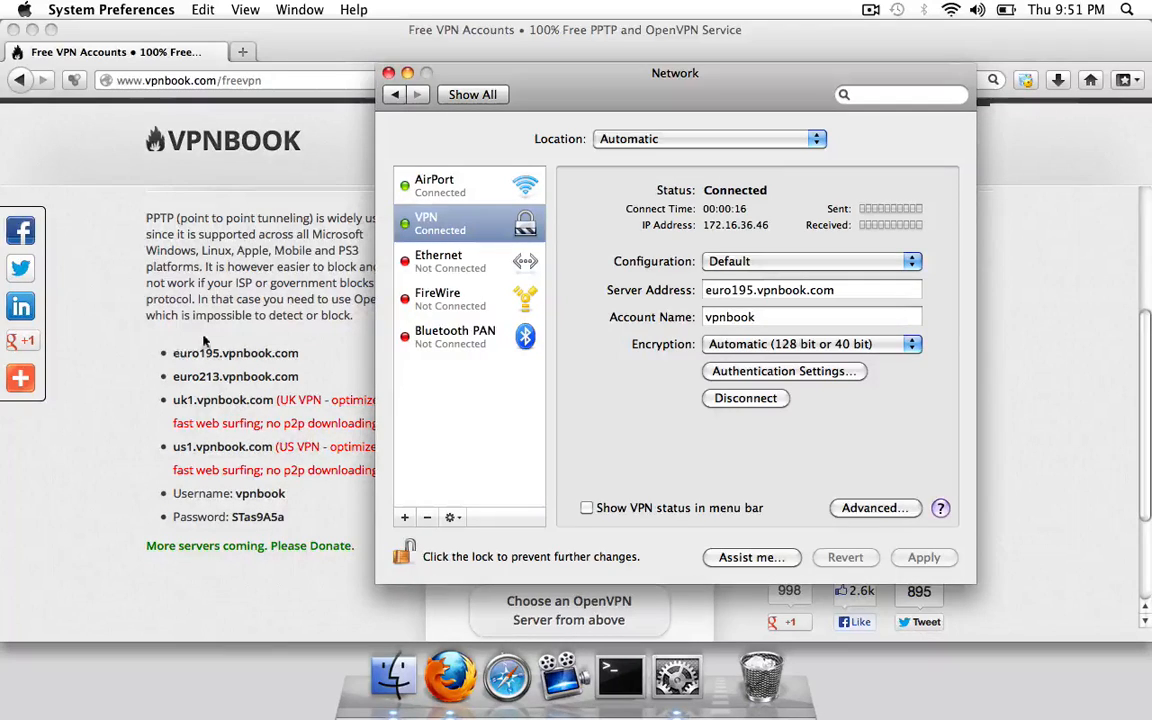
mouse_move(364, 180)
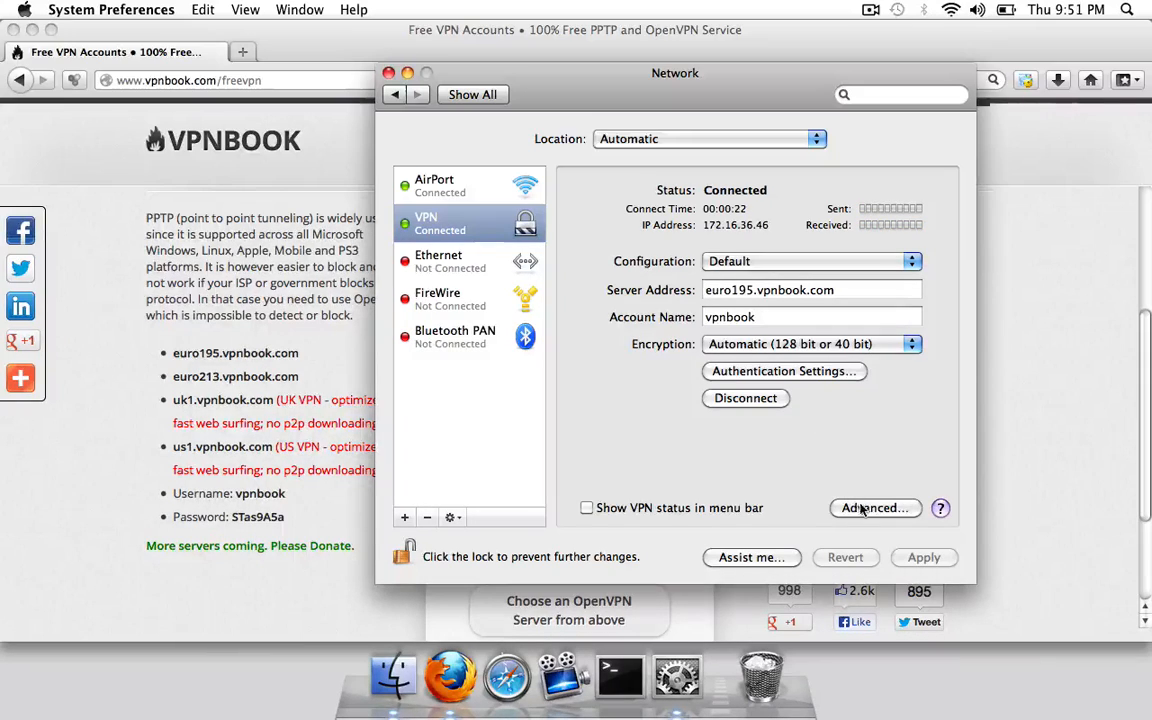
Enable 'Send all traffic over VPN connection' in the VPN's Advanced options and confirm.
click(874, 508)
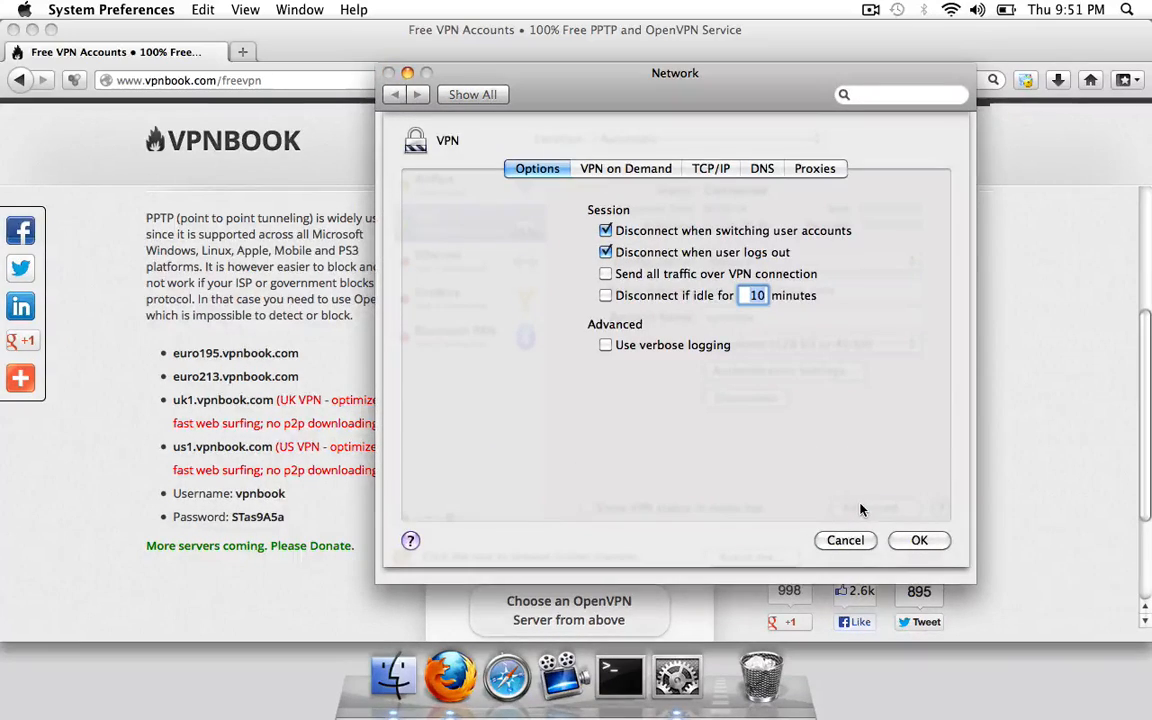
mouse_move(840, 272)
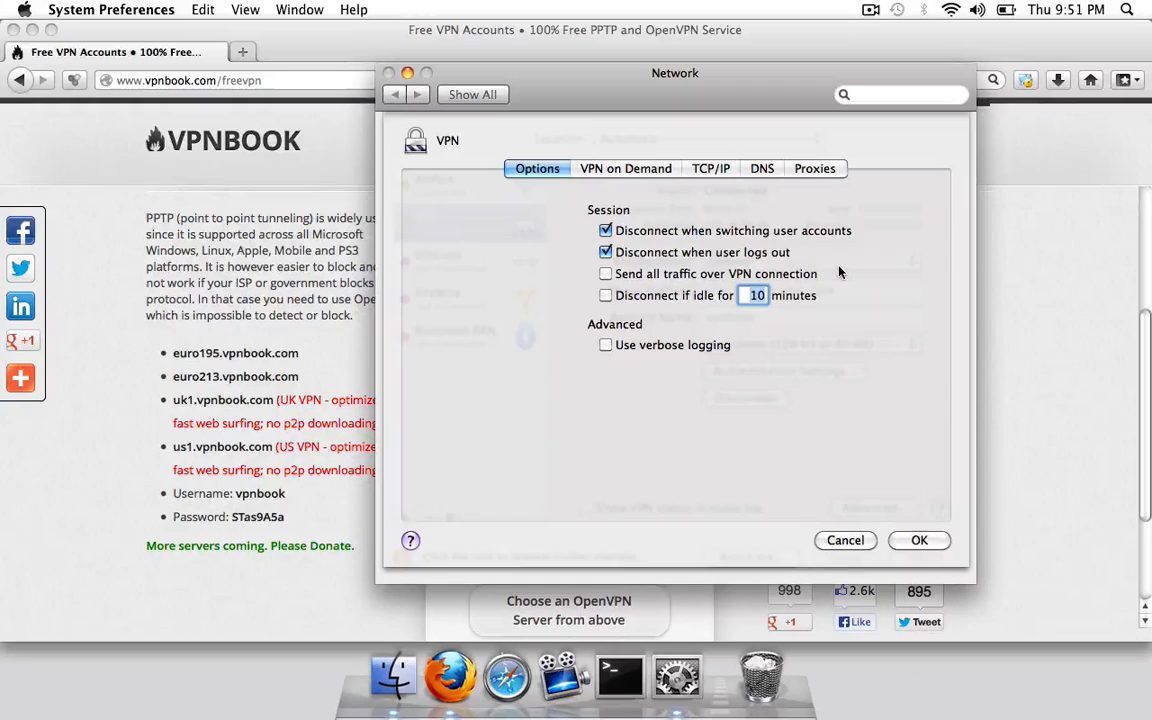
click(604, 272)
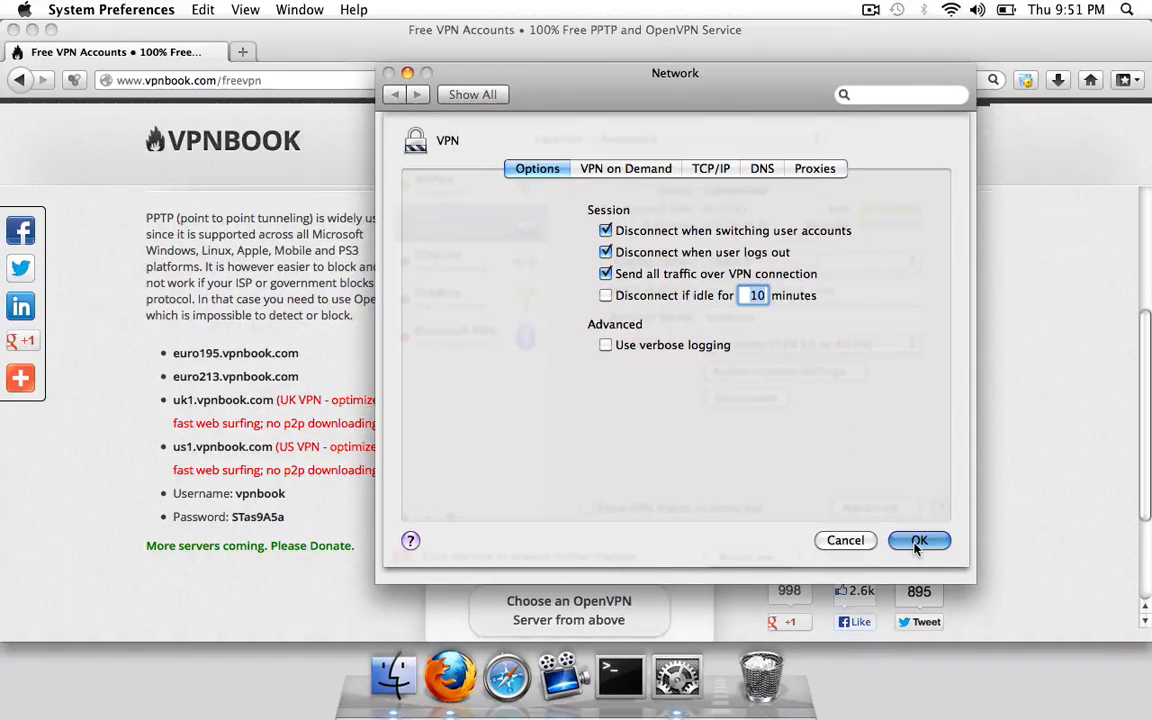
click(918, 540)
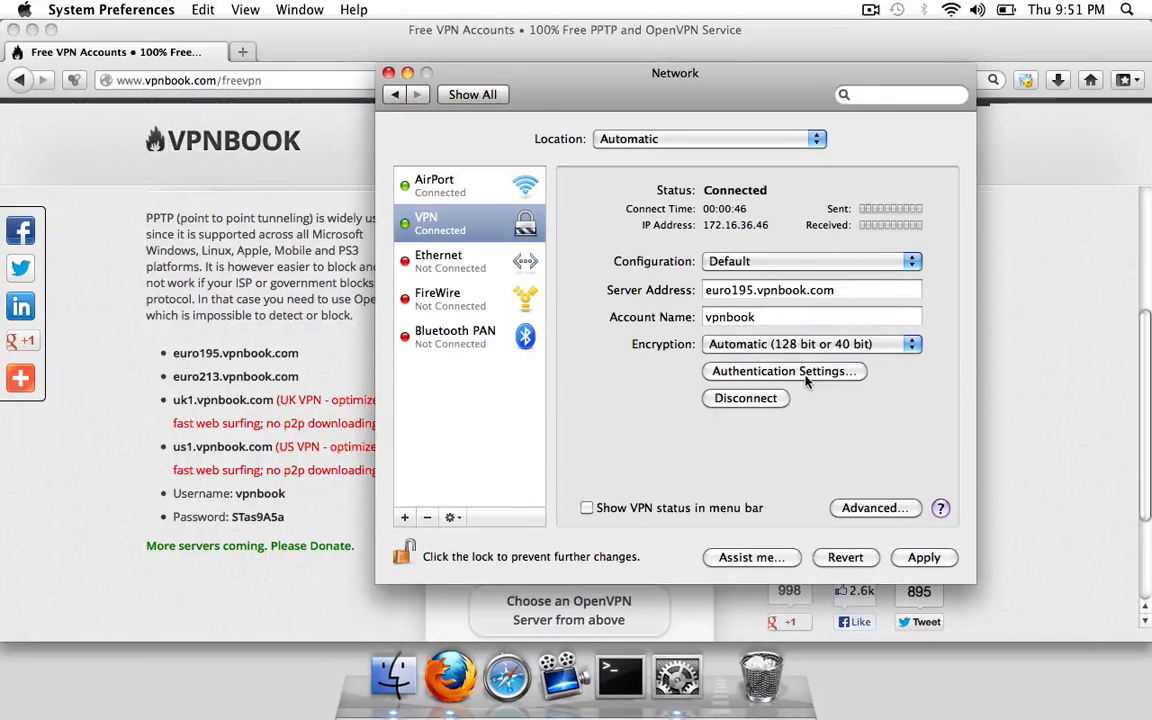
mouse_move(948, 664)
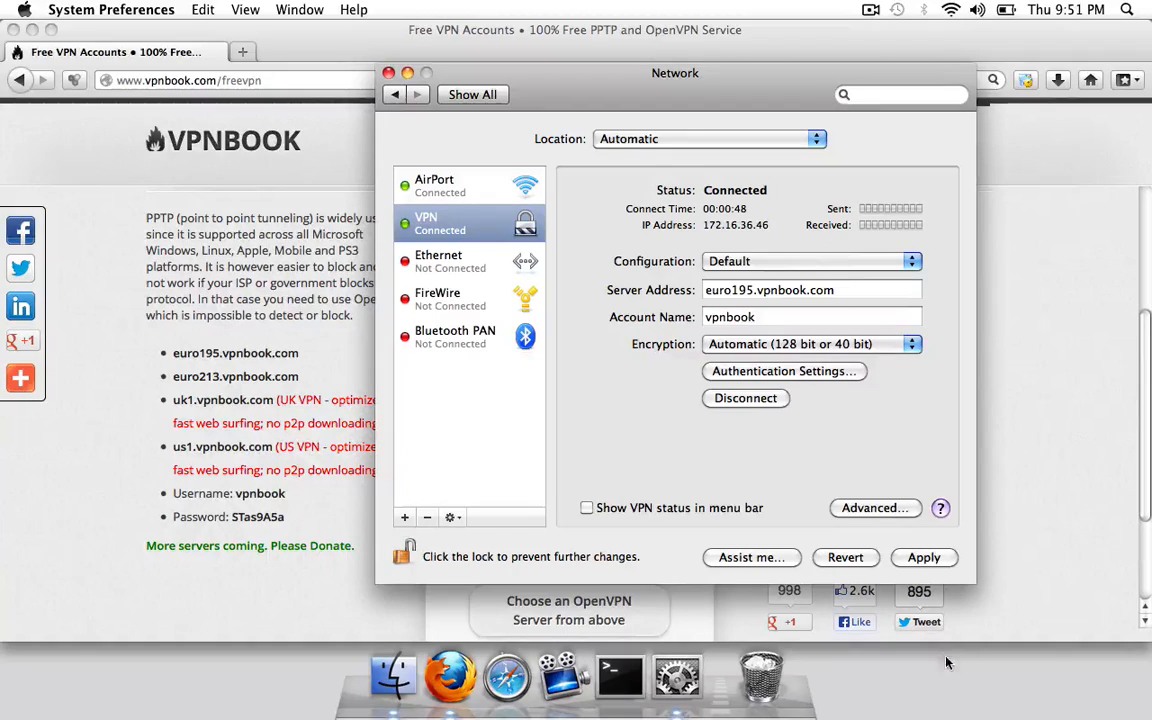
mouse_move(984, 248)
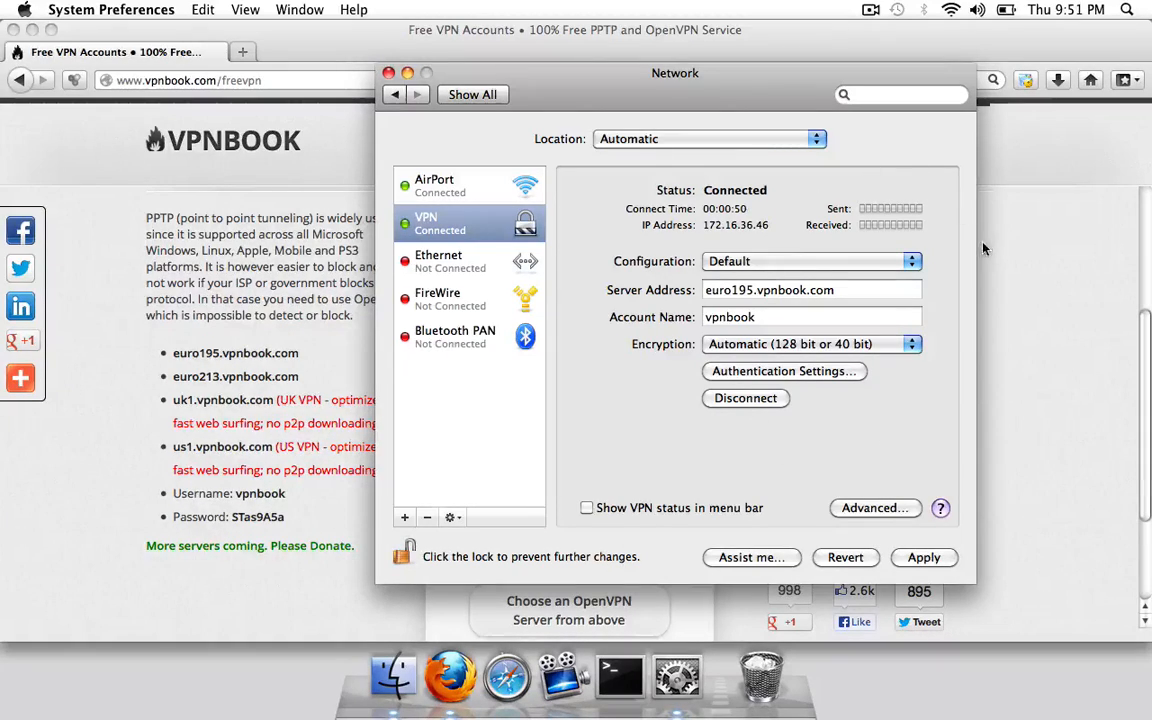